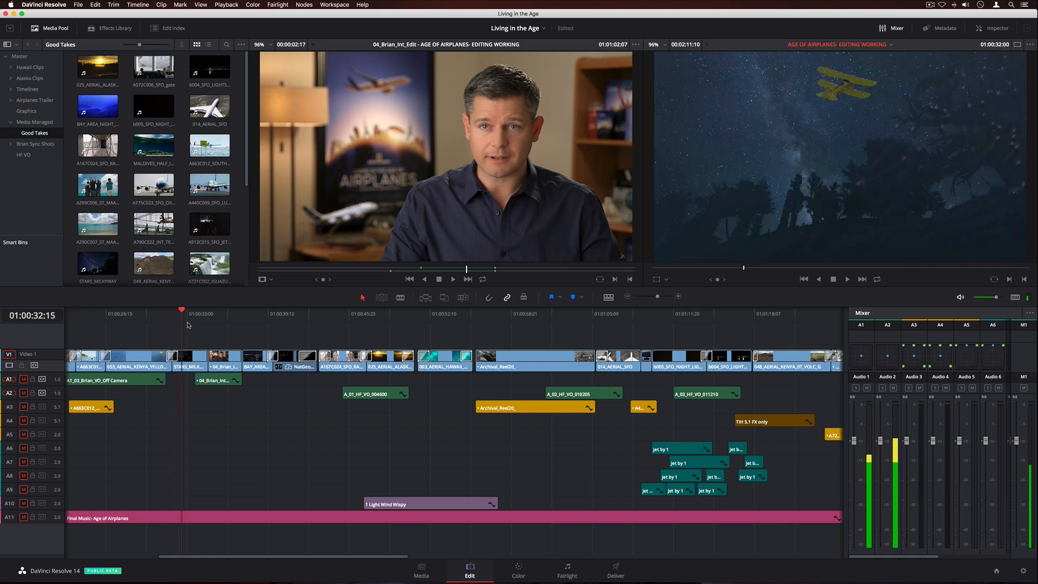
Browse the edit and park the playhead on the sunrise aerial shot
click(565, 571)
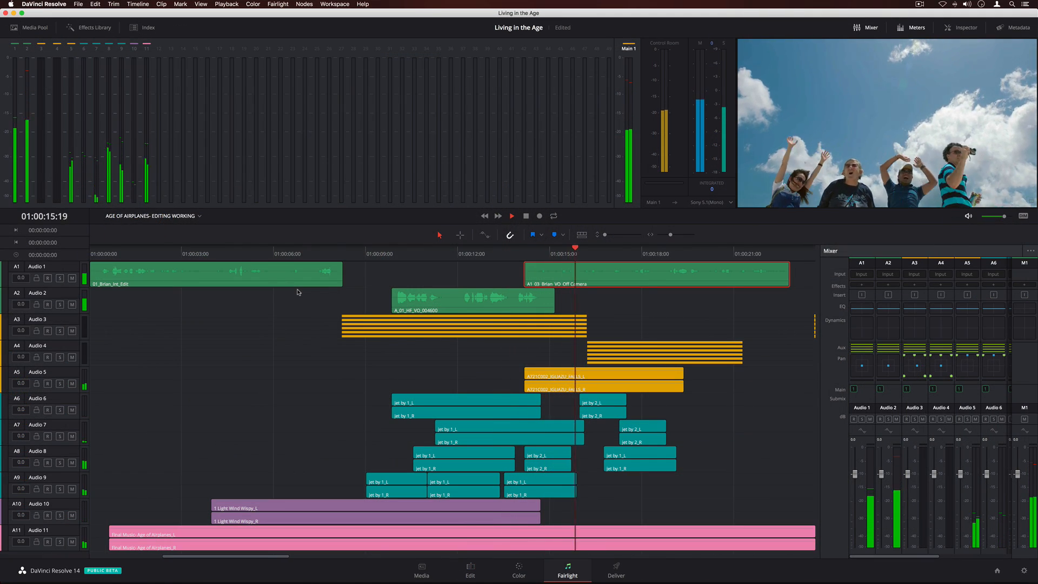
click(518, 570)
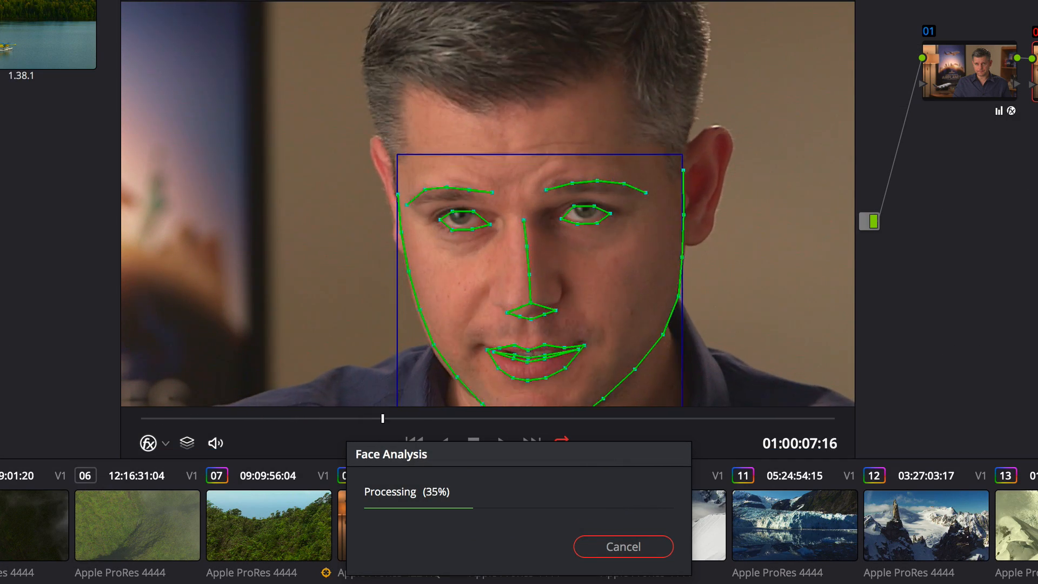
click(622, 546)
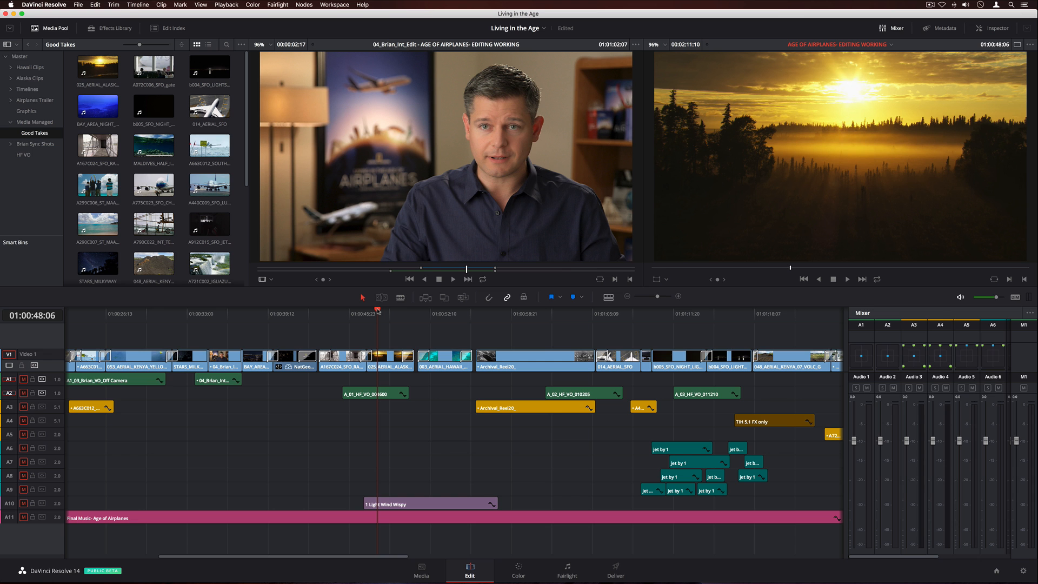
click(190, 312)
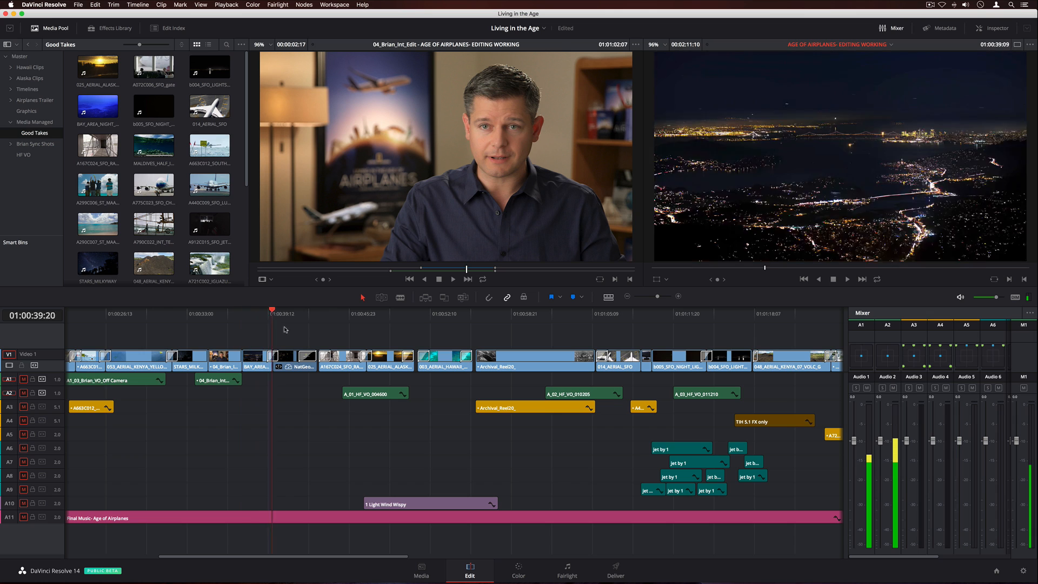
click(642, 312)
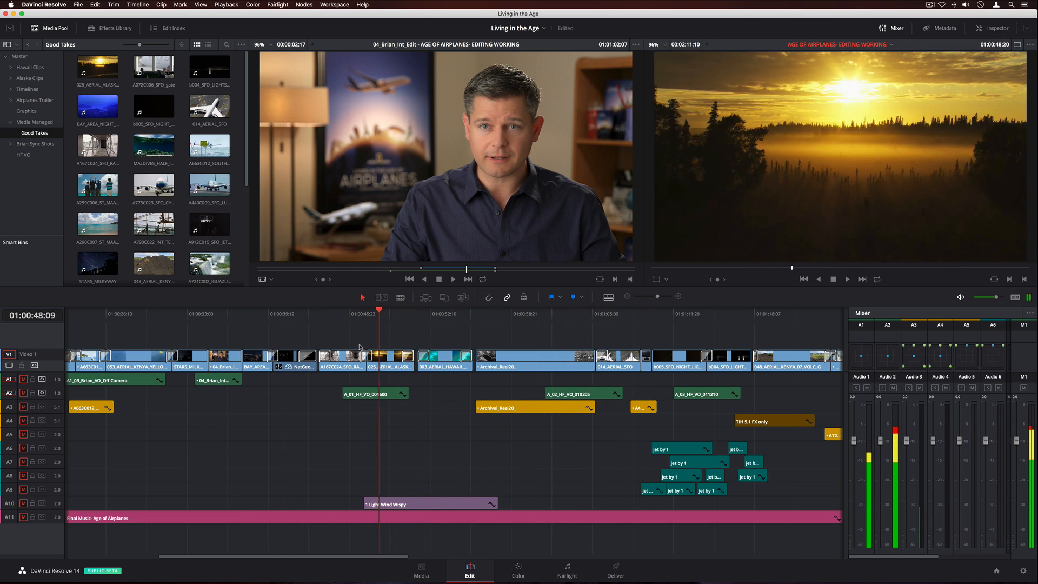
Import the Hawaii Selects clips into the Selects bin and open the bin in its own window
right_click(62, 171)
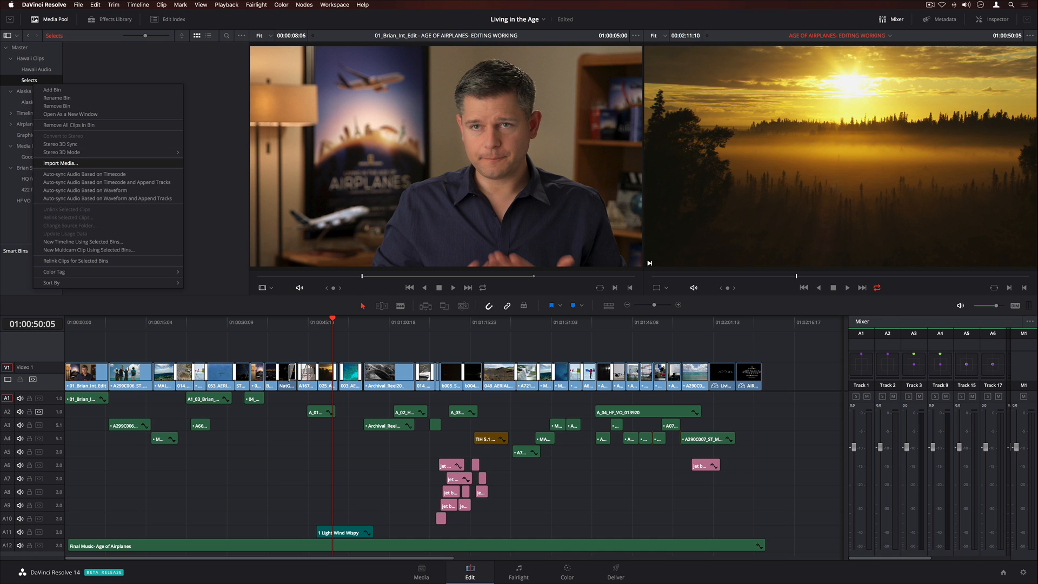
click(61, 163)
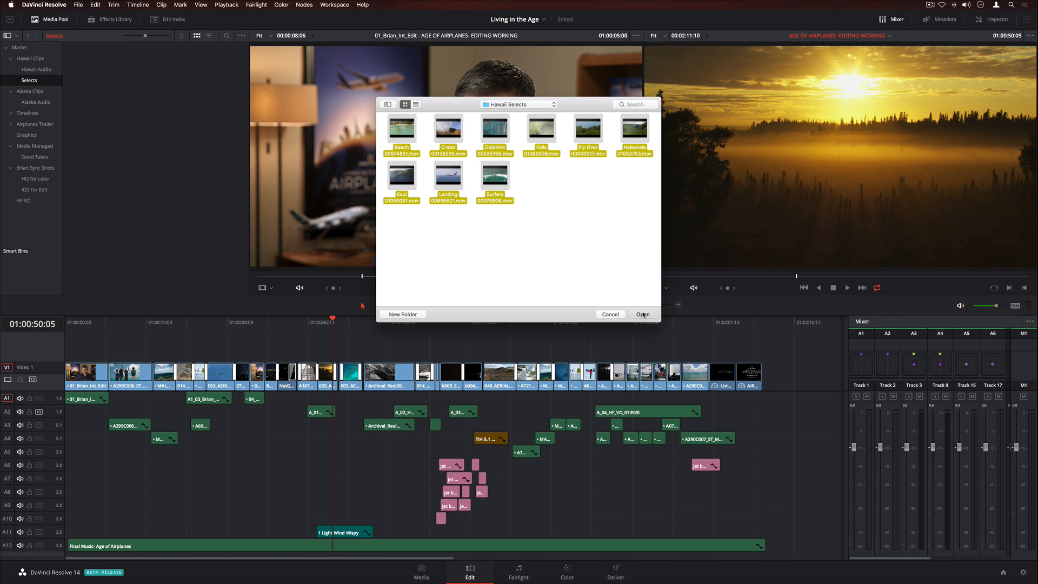
click(641, 313)
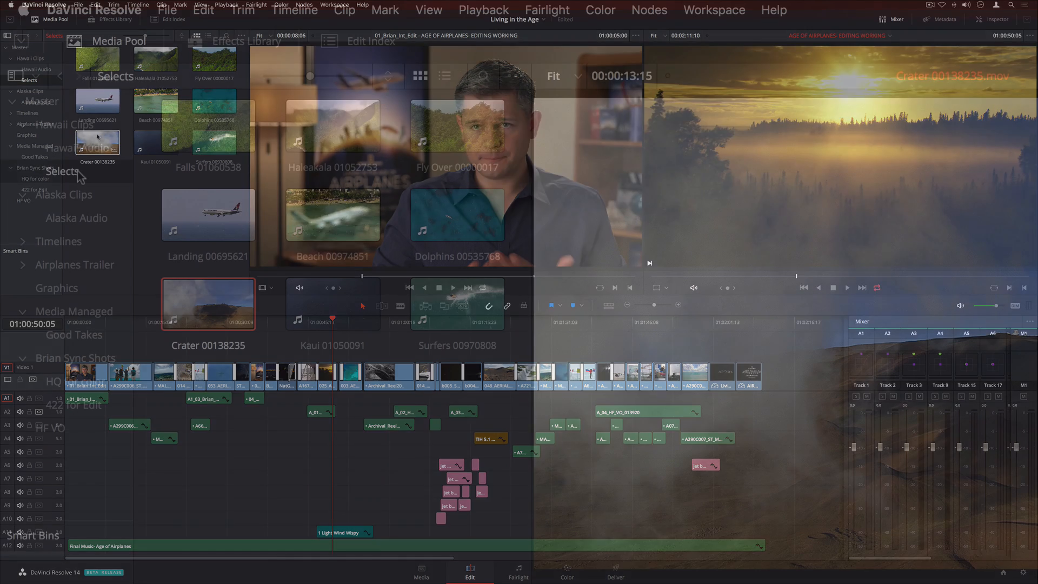
right_click(62, 170)
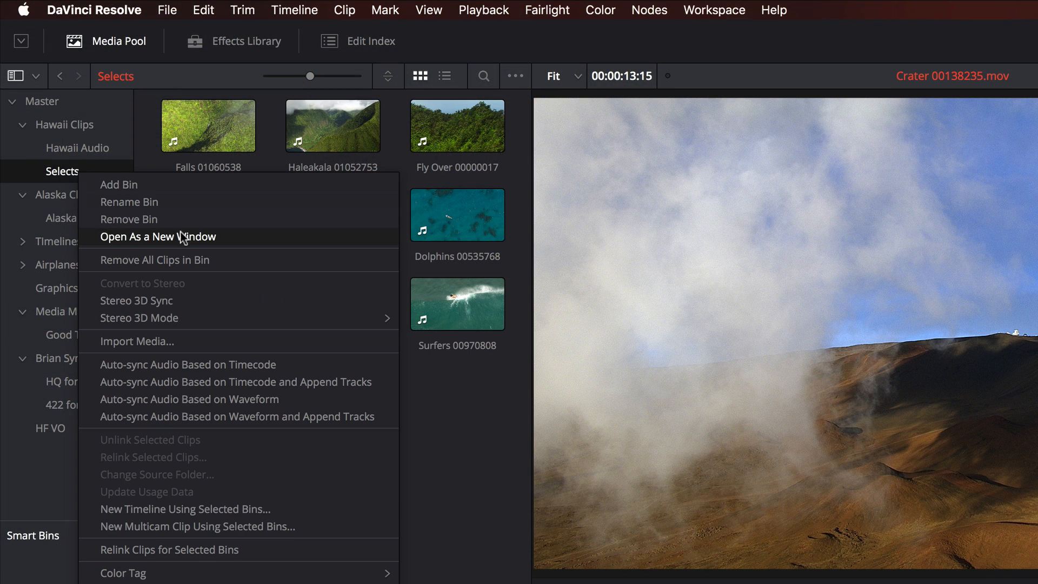
click(157, 236)
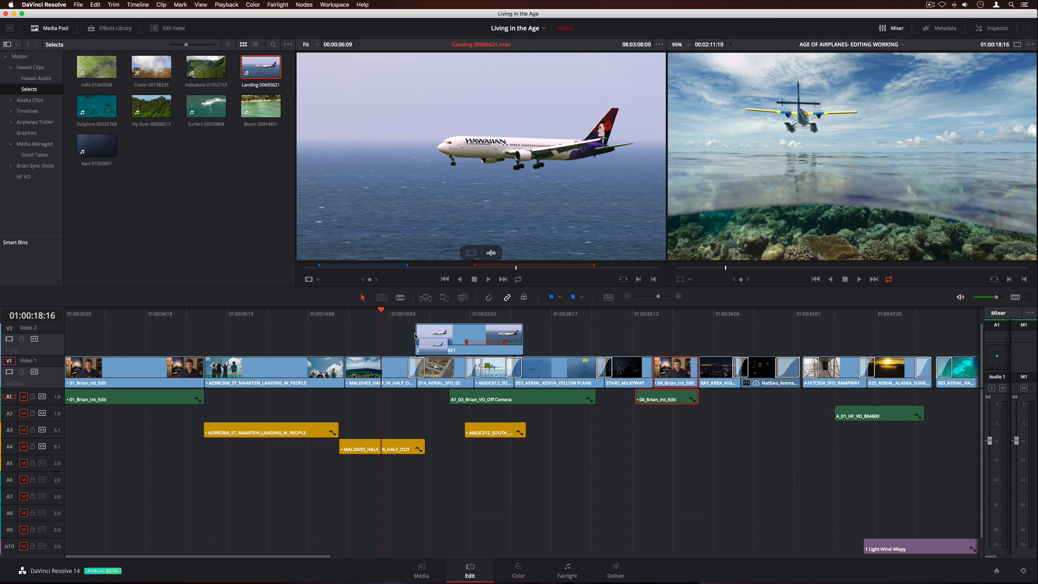
Show clip metadata and place the HAL Landing 2 subclip onto the timeline
click(658, 44)
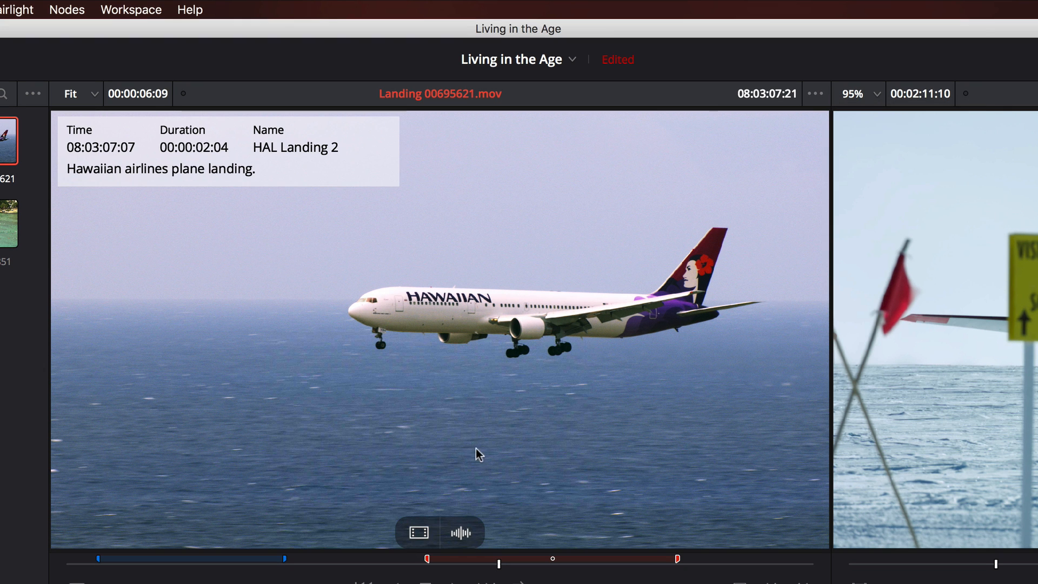
mouse_move(209, 188)
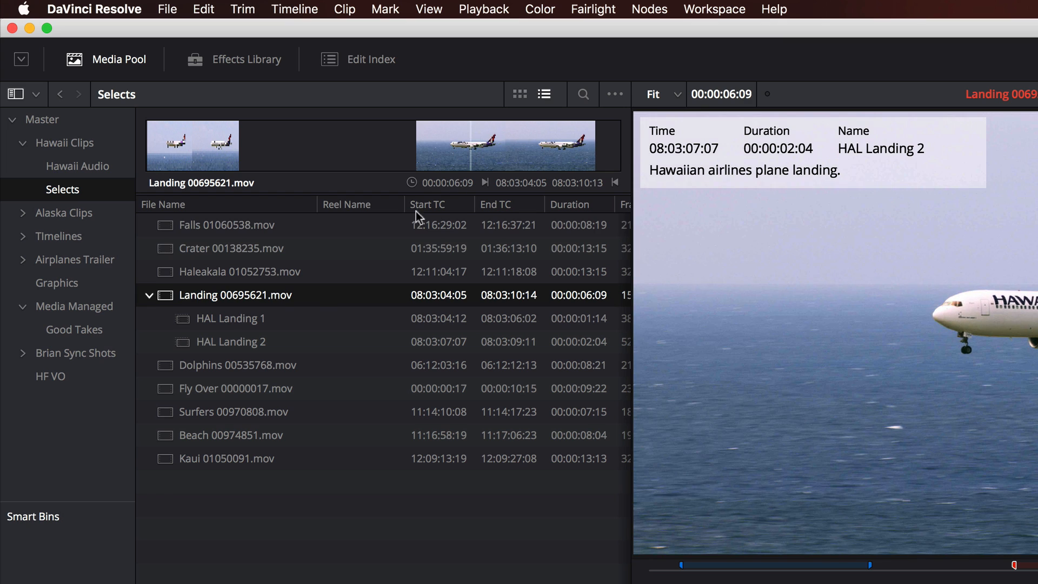
click(230, 341)
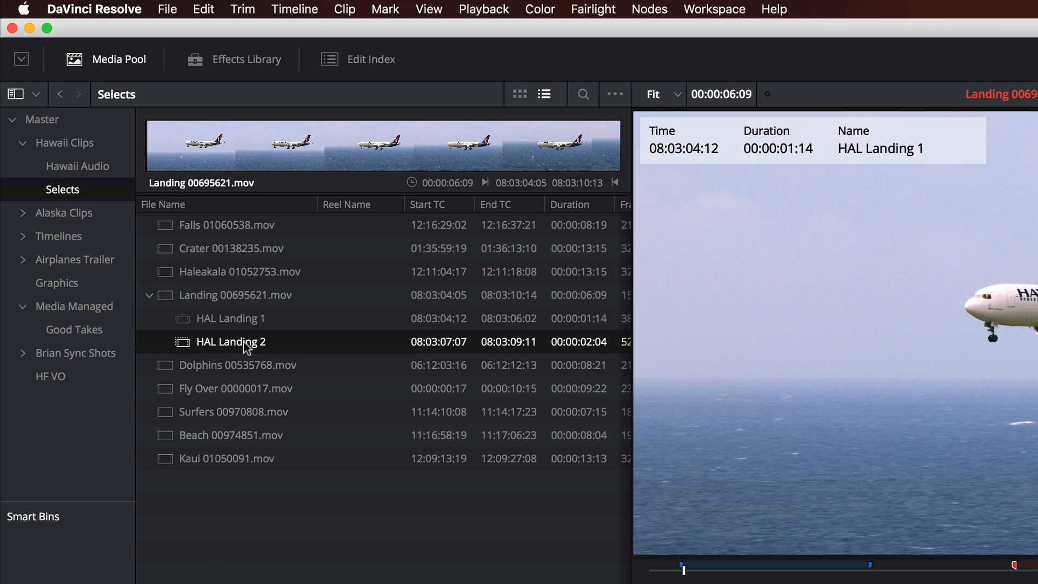
click(471, 570)
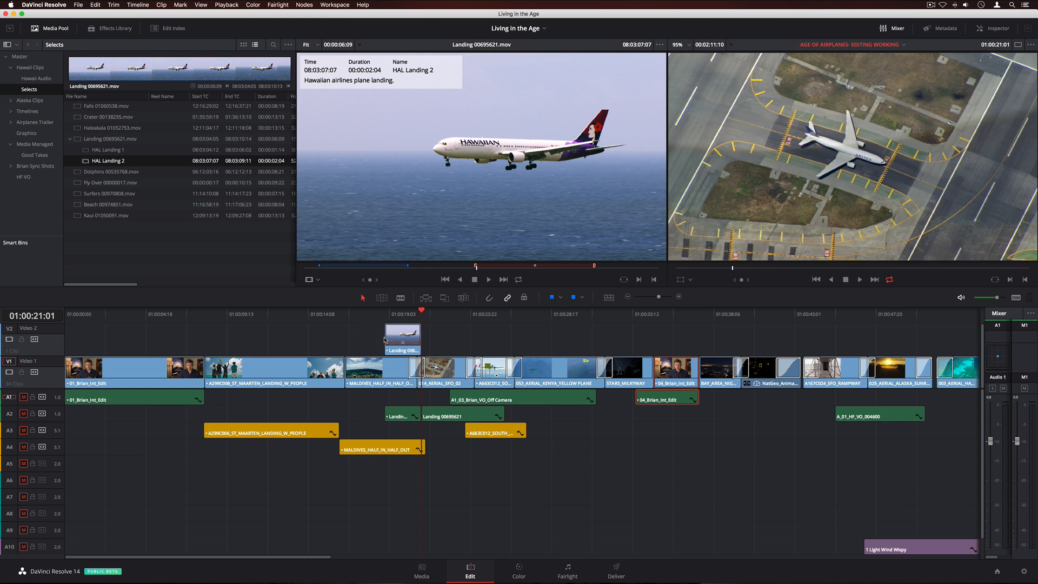
Use the Edit undo history to roll the project back to an earlier marker step
click(95, 4)
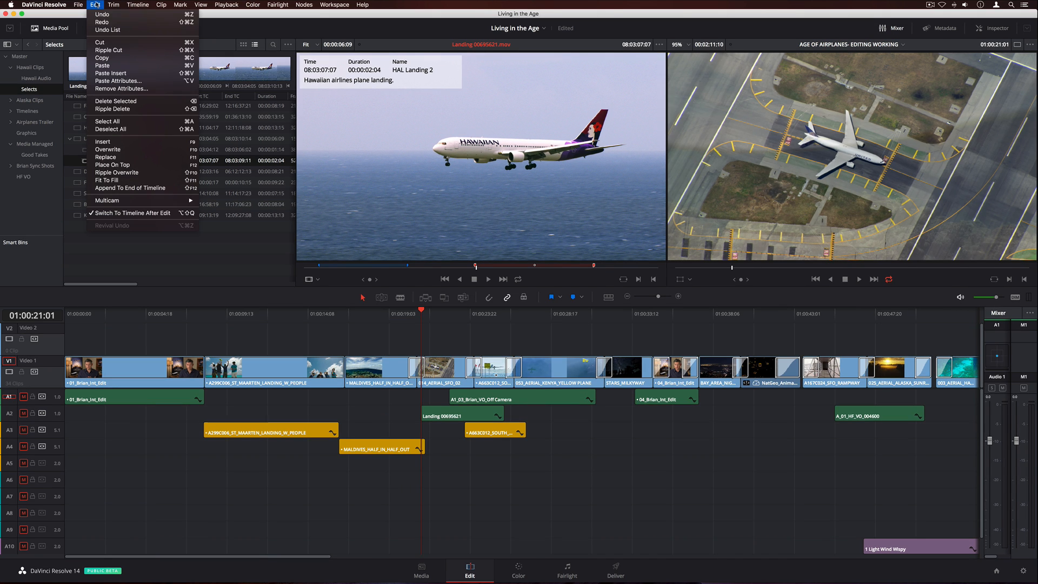
mouse_move(119, 31)
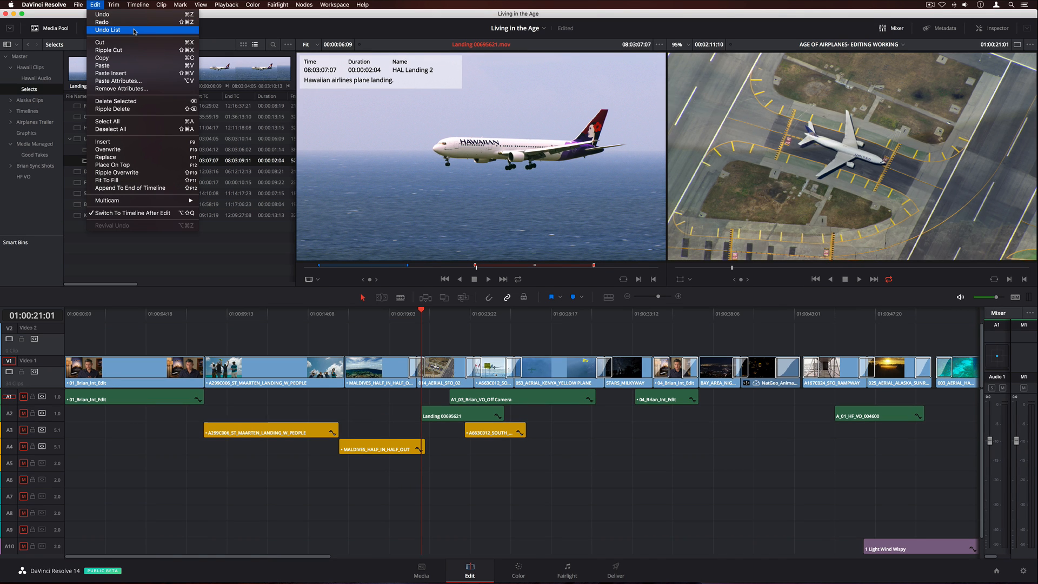
click(108, 30)
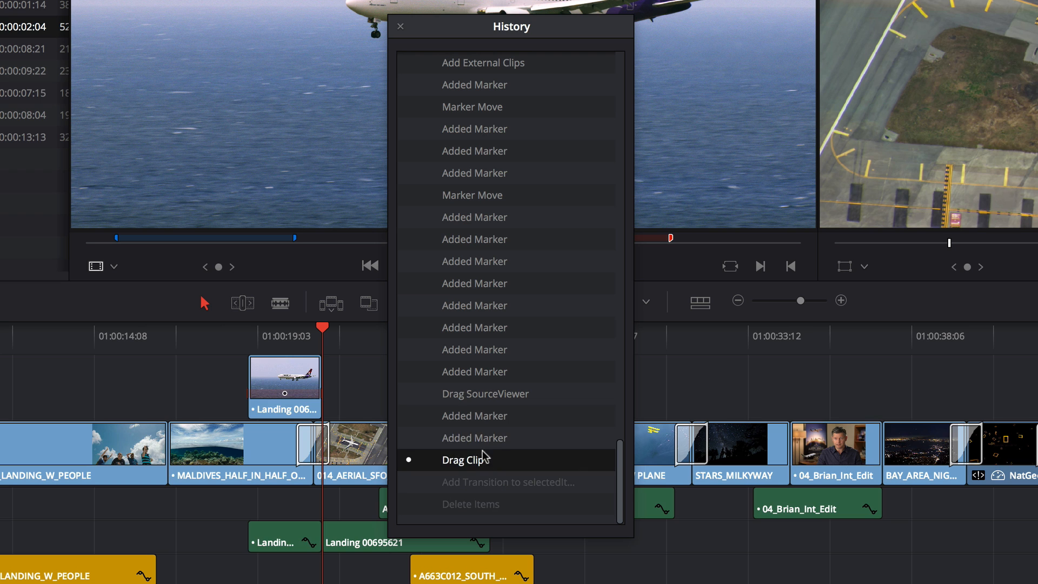
click(474, 305)
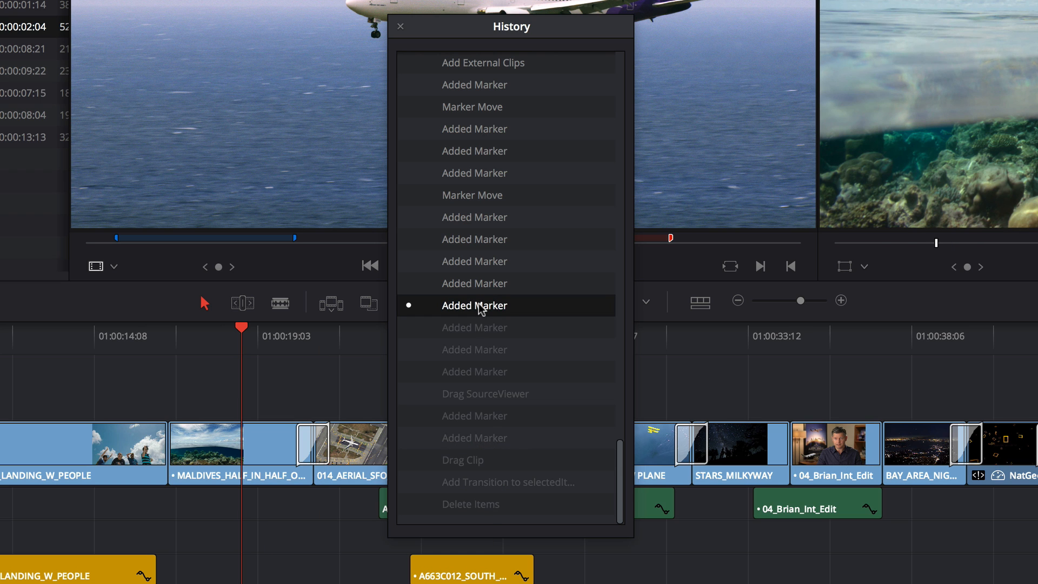
click(400, 26)
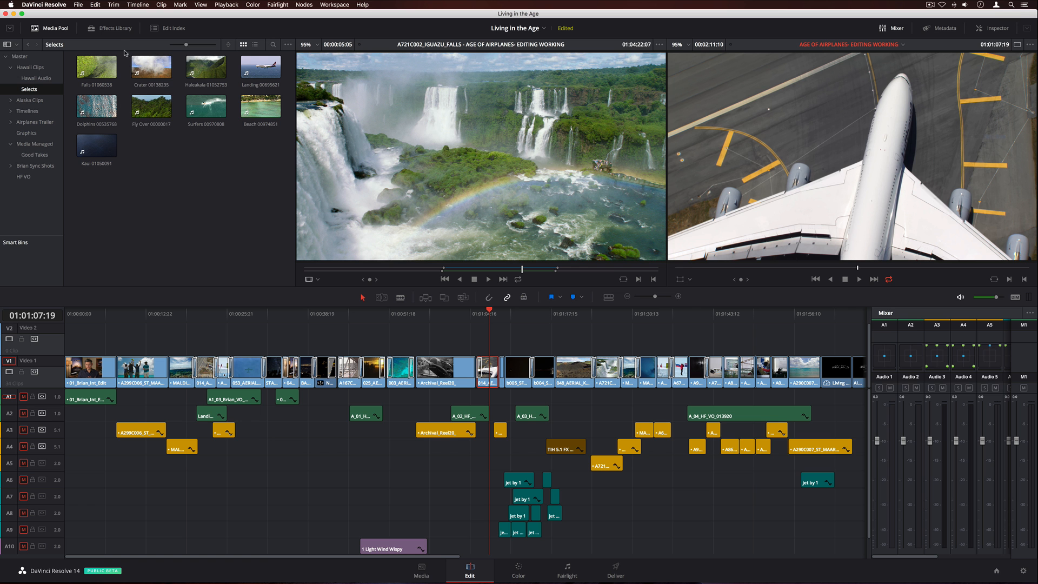
Add Gaussian Blur to the plane shot, recolour an audio track, and lower Audio 2's level
click(109, 28)
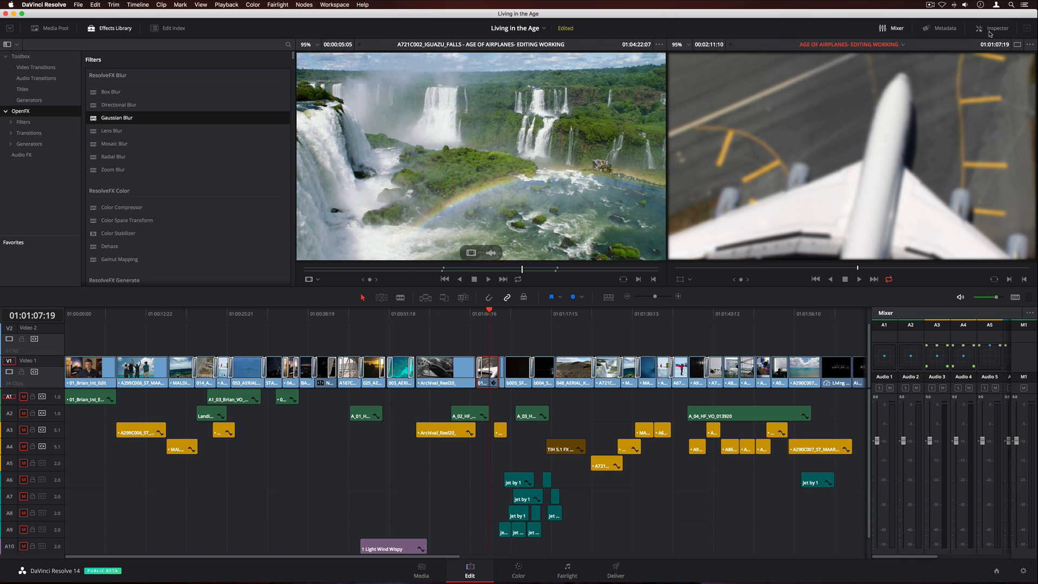
click(993, 28)
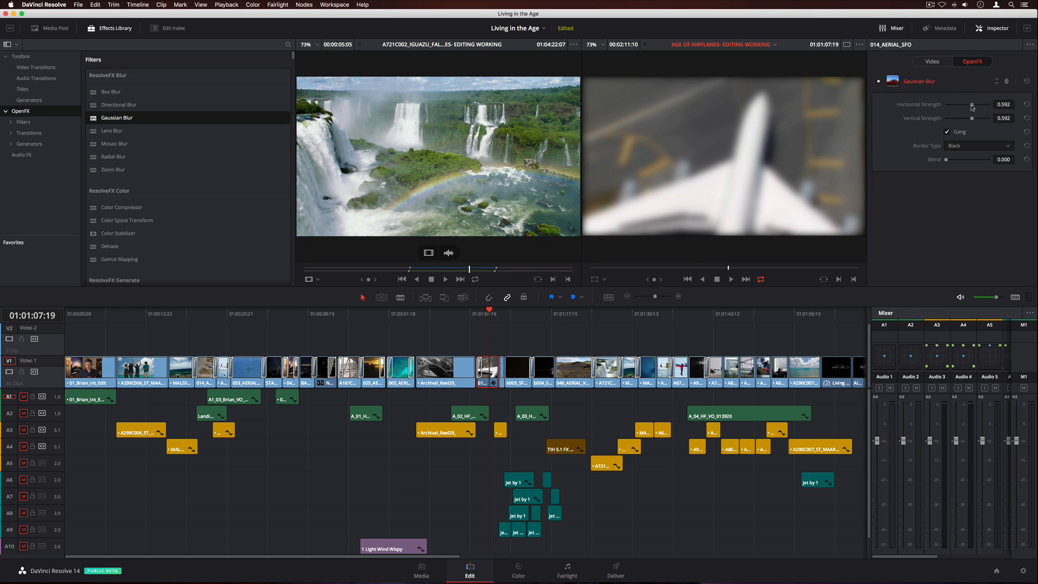
right_click(19, 305)
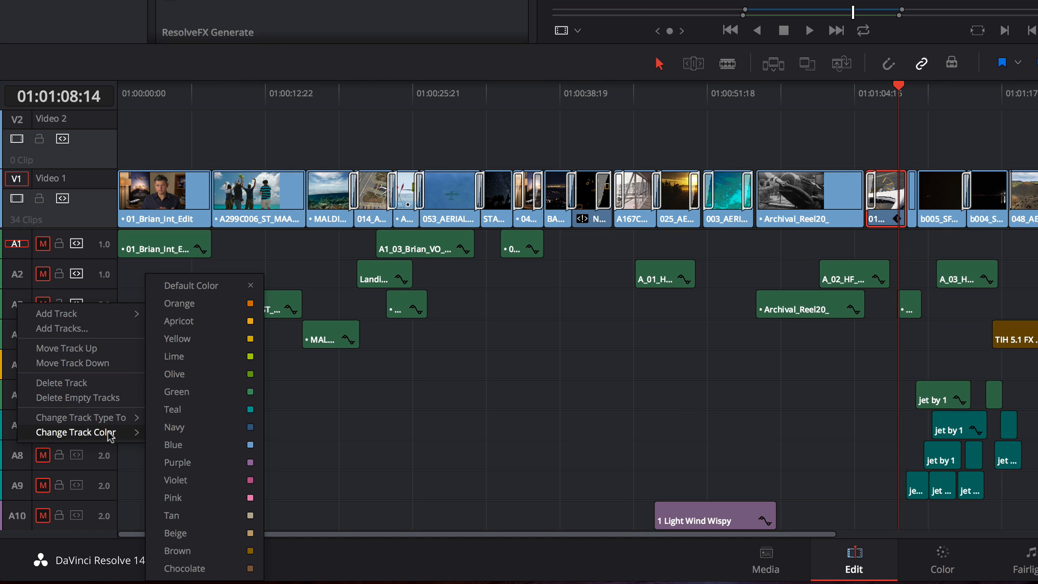
click(180, 303)
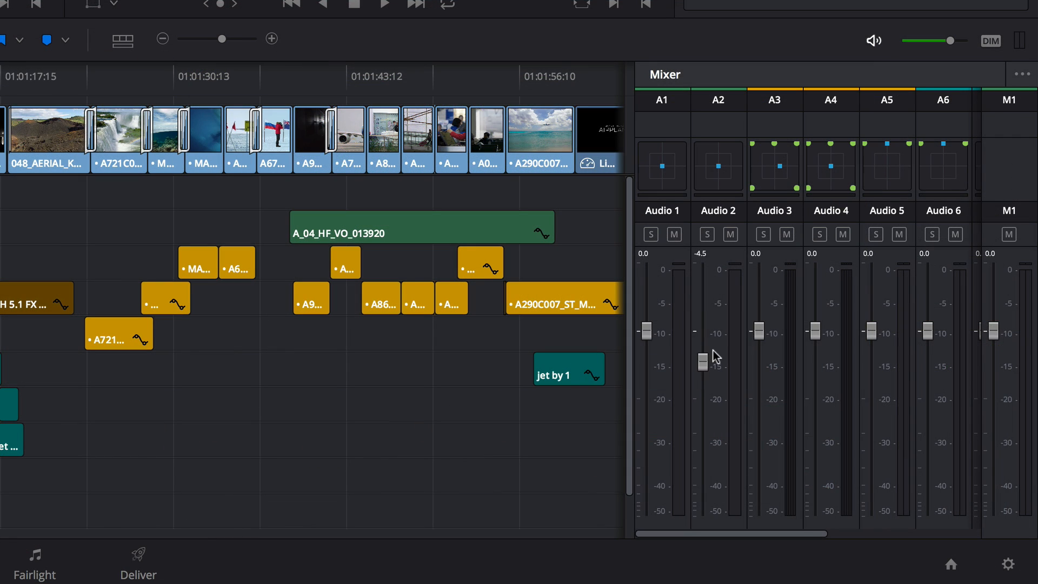
click(469, 571)
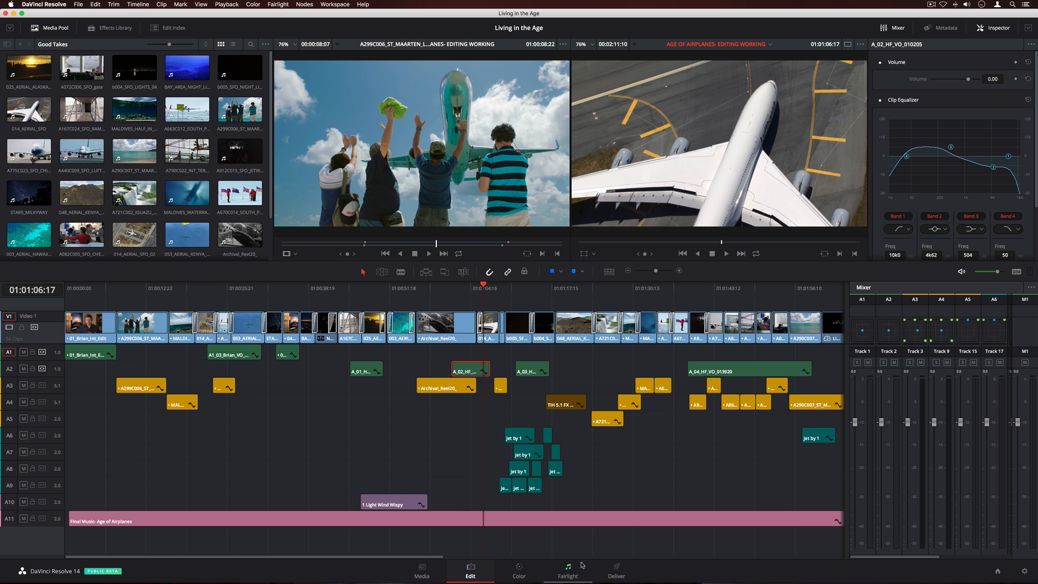
Switch to the Fairlight page and show timecode with subframes and samples
click(567, 570)
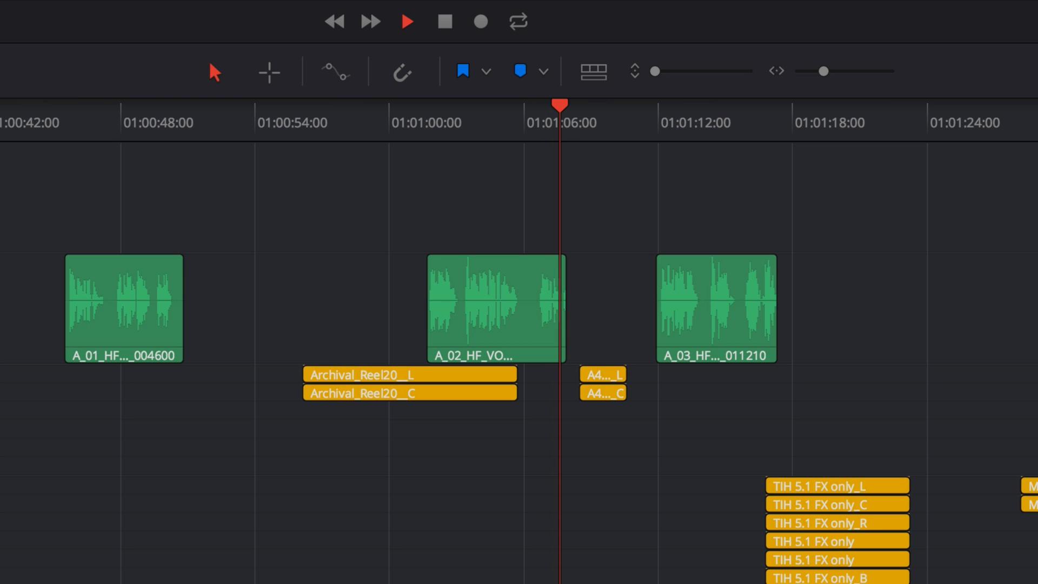
click(603, 106)
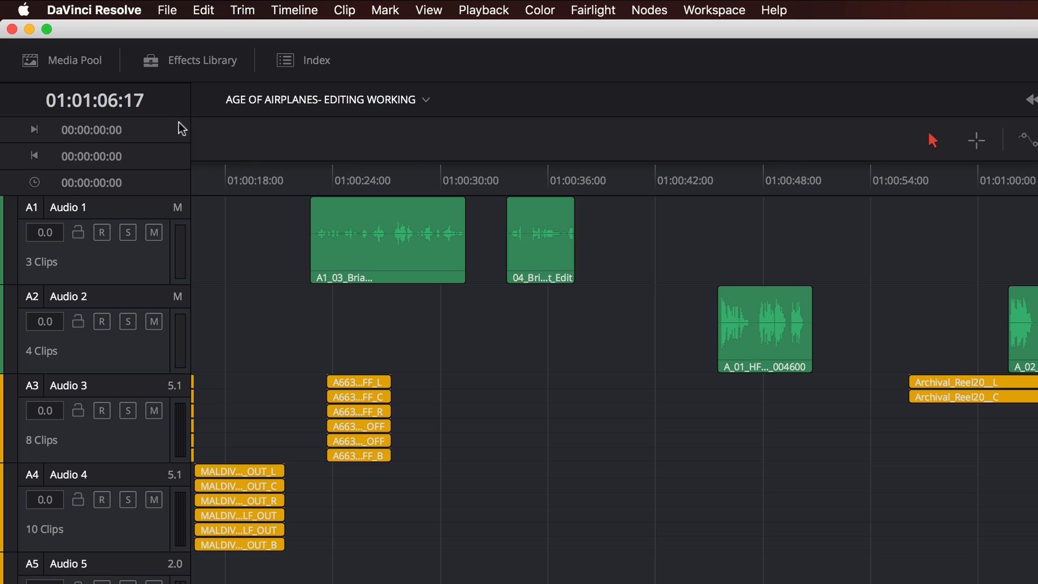
click(95, 100)
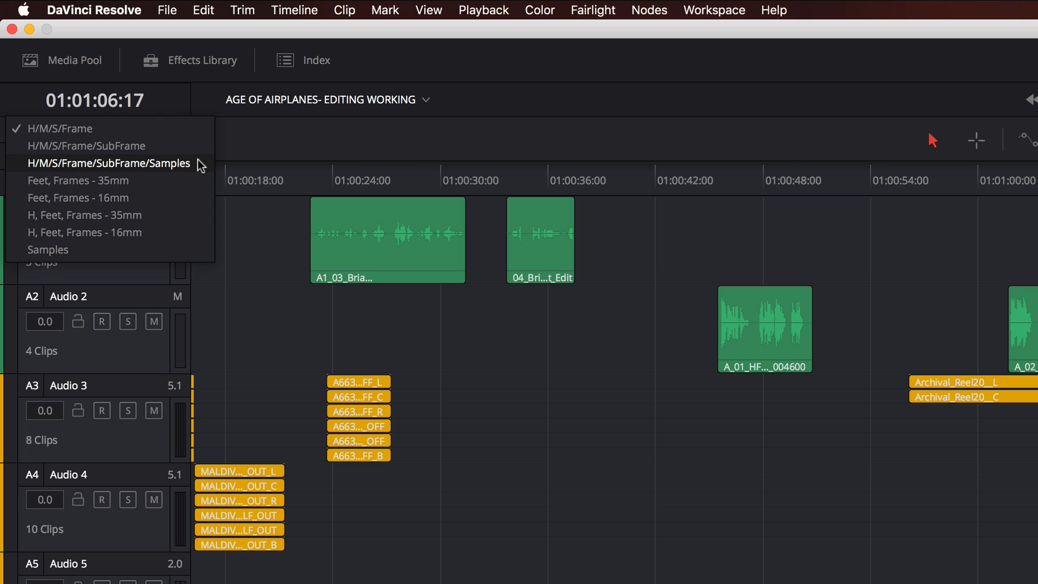
click(108, 164)
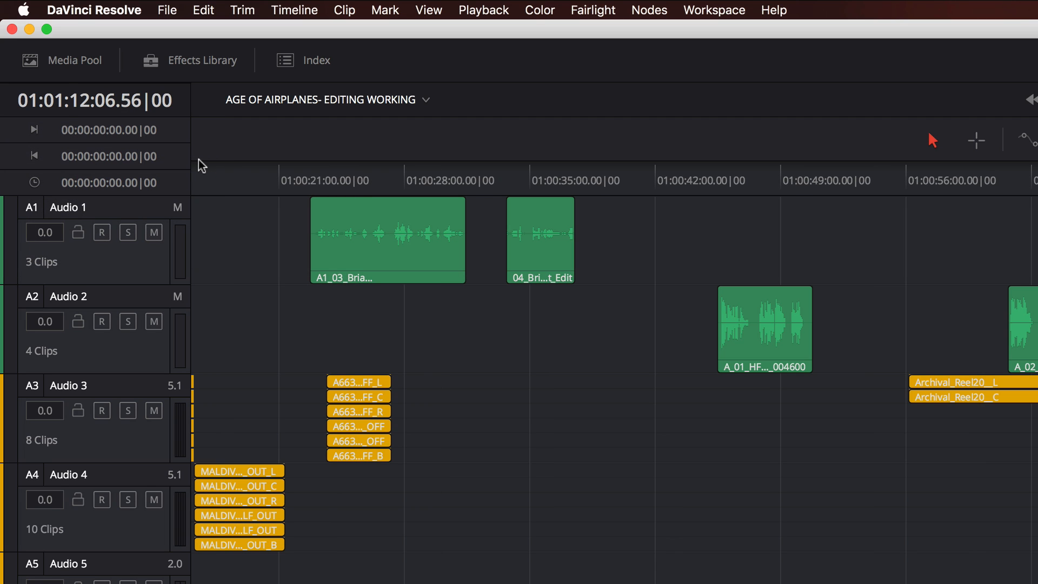
click(565, 571)
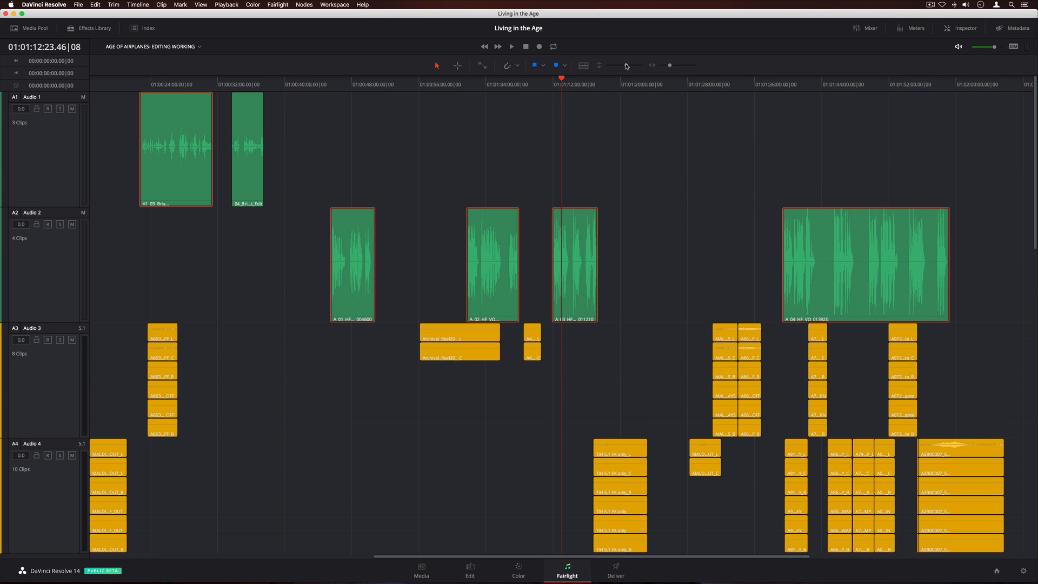
Enable full waveform display via the timeline zoom/view options
click(582, 66)
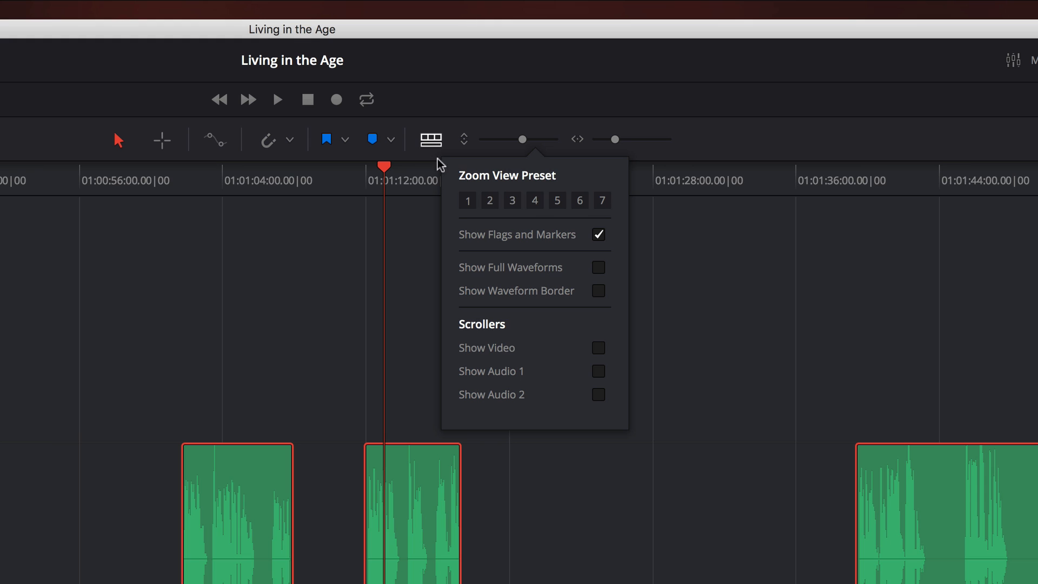
mouse_move(598, 272)
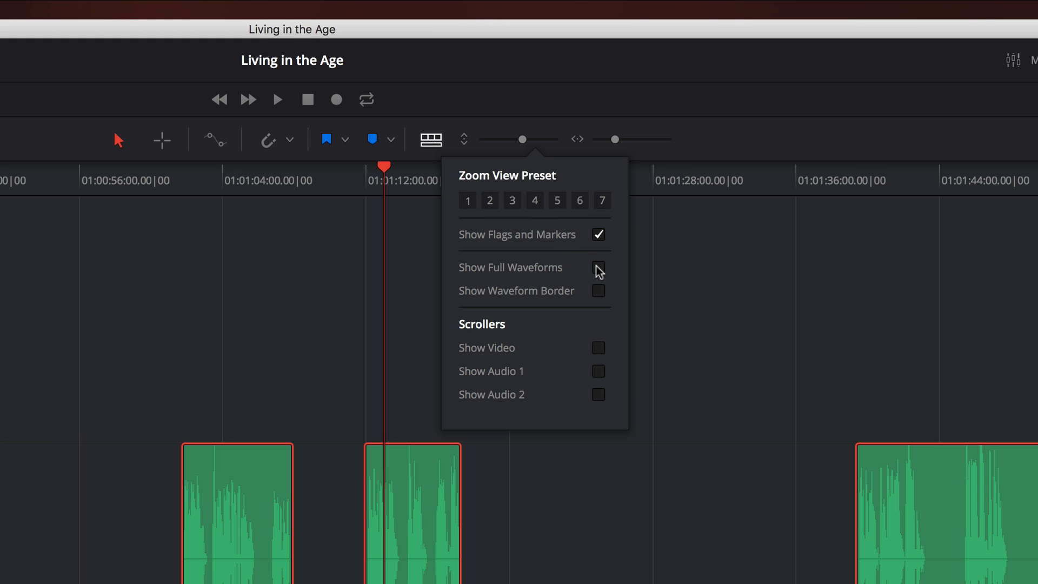
click(596, 267)
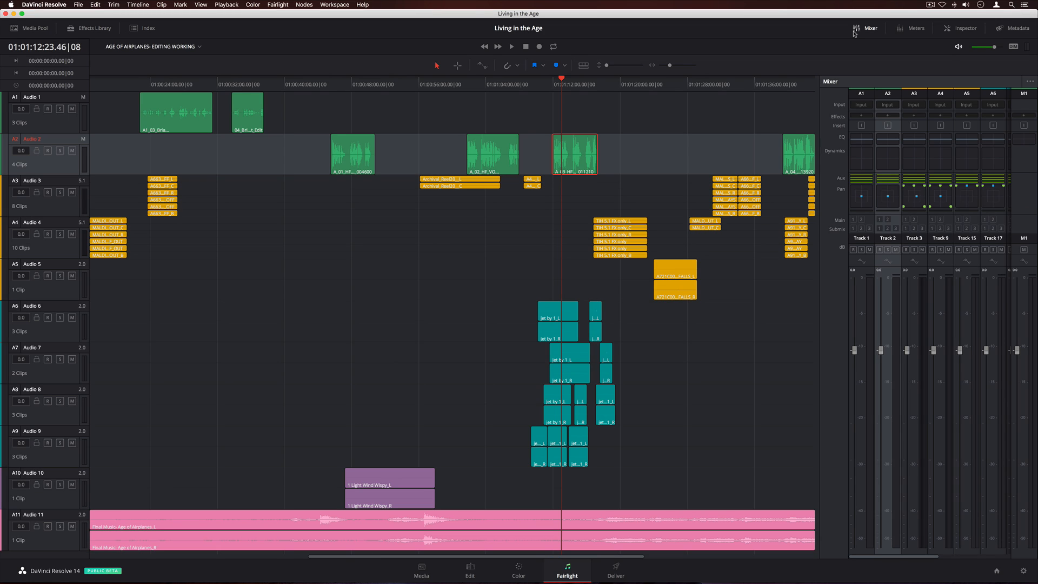
mouse_move(887, 324)
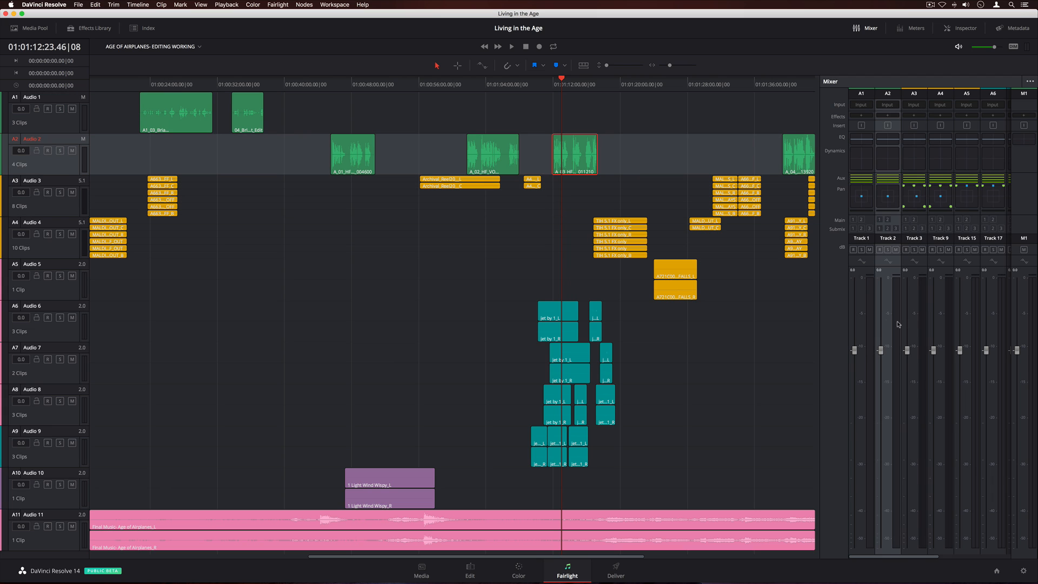
Select Audio 1 and toggle the mixer between compact and full-size layouts
click(31, 96)
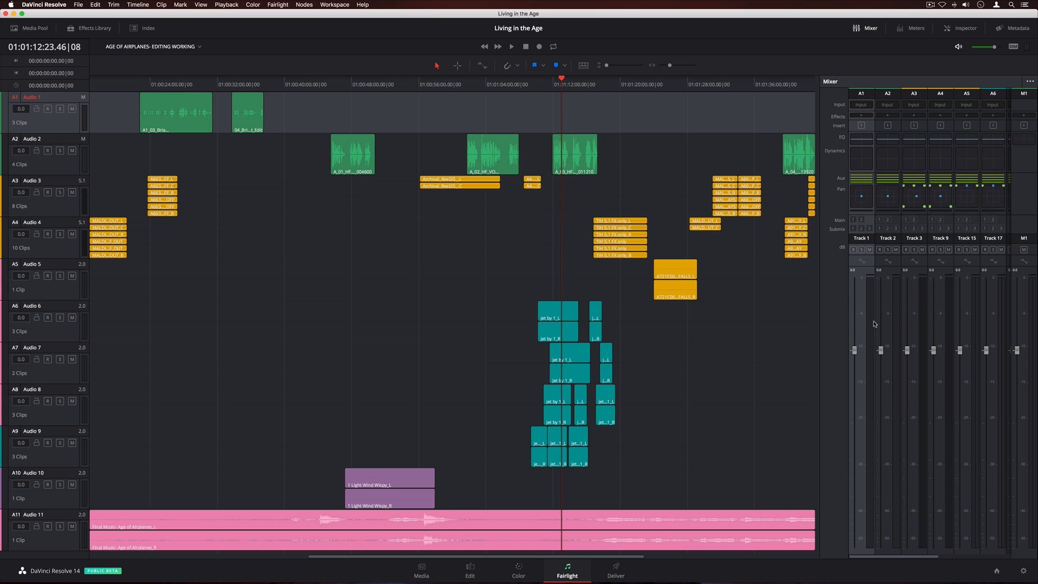
mouse_move(887, 326)
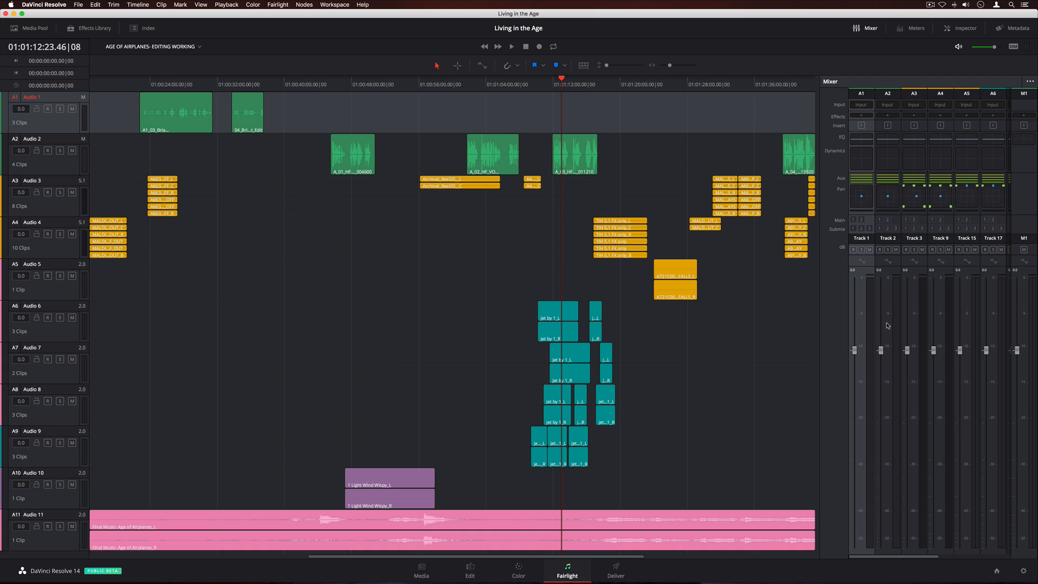
click(1031, 81)
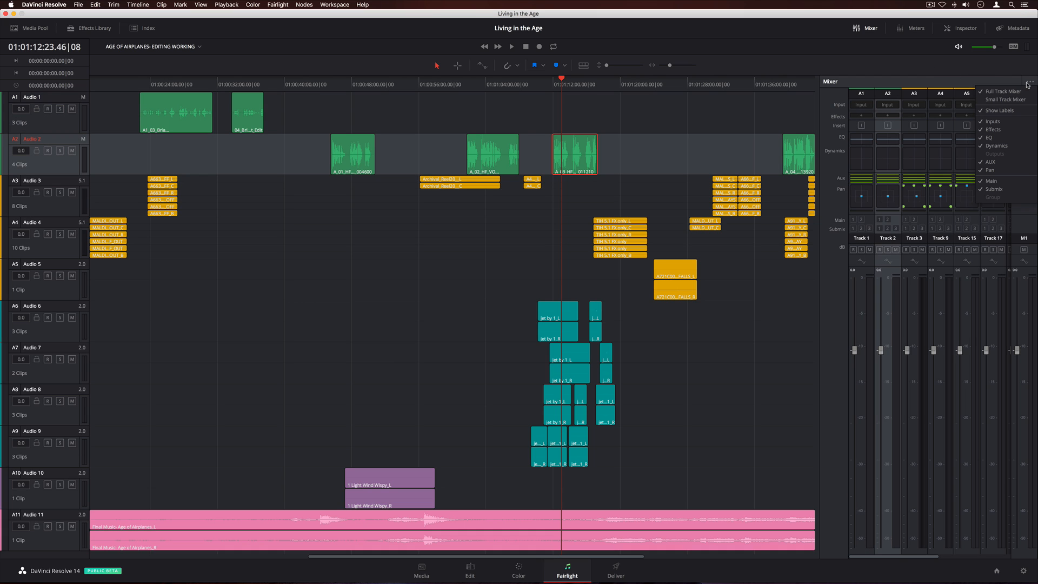
click(1004, 100)
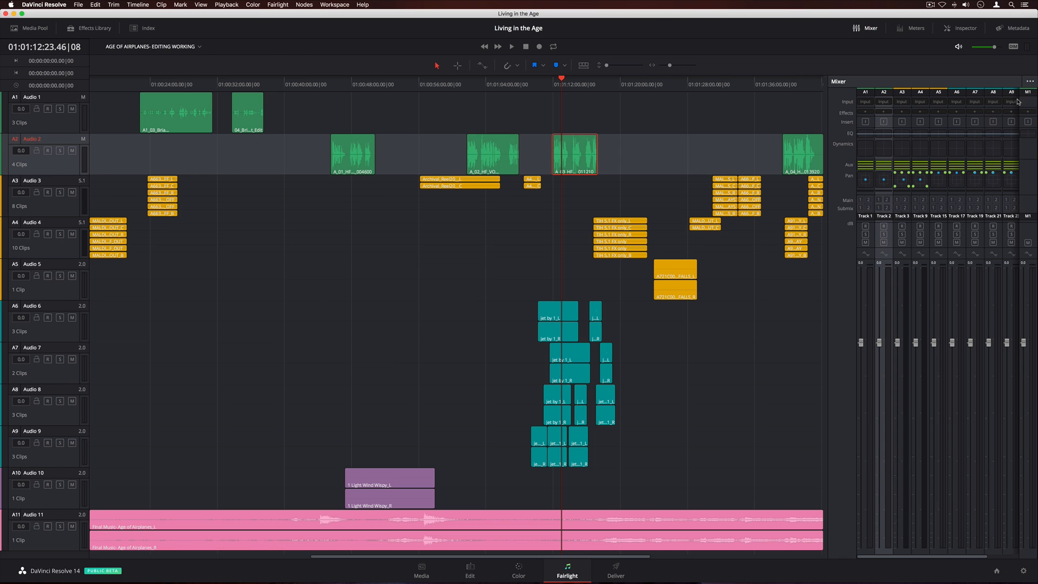
click(143, 29)
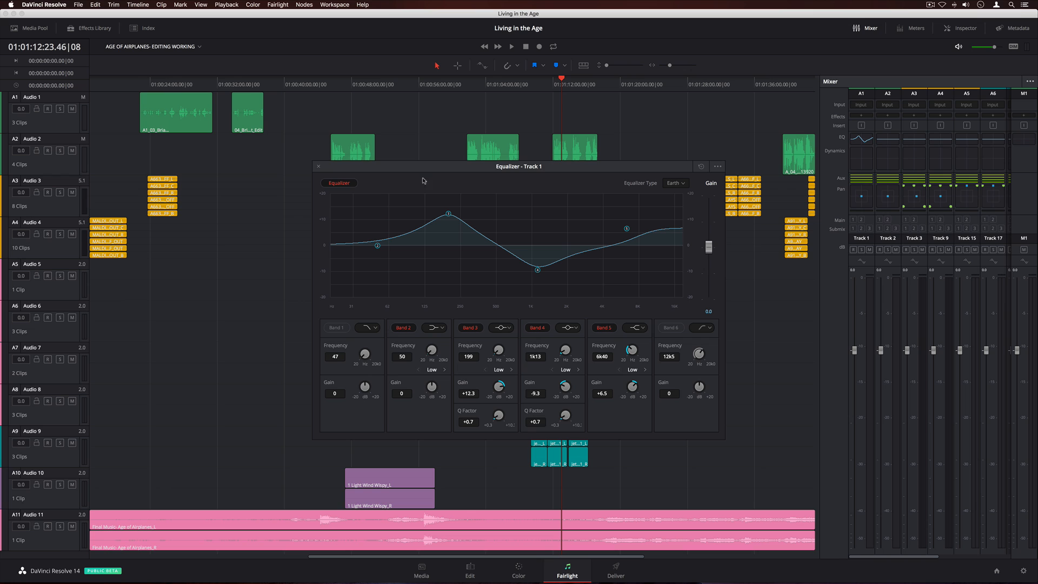
Apply EQ and dynamics to Track 1, then bring up its pan controls
click(318, 166)
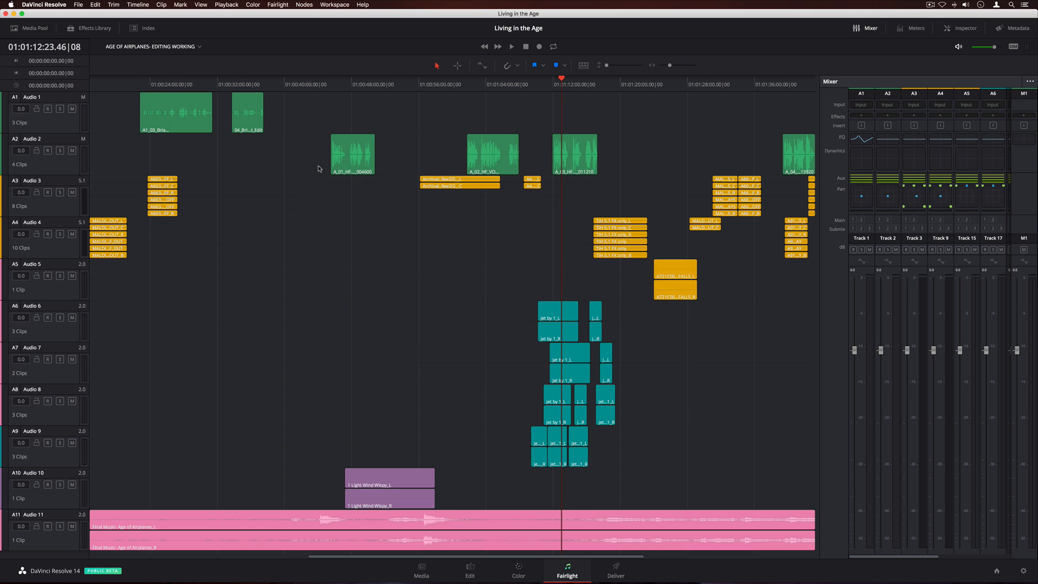
mouse_move(383, 181)
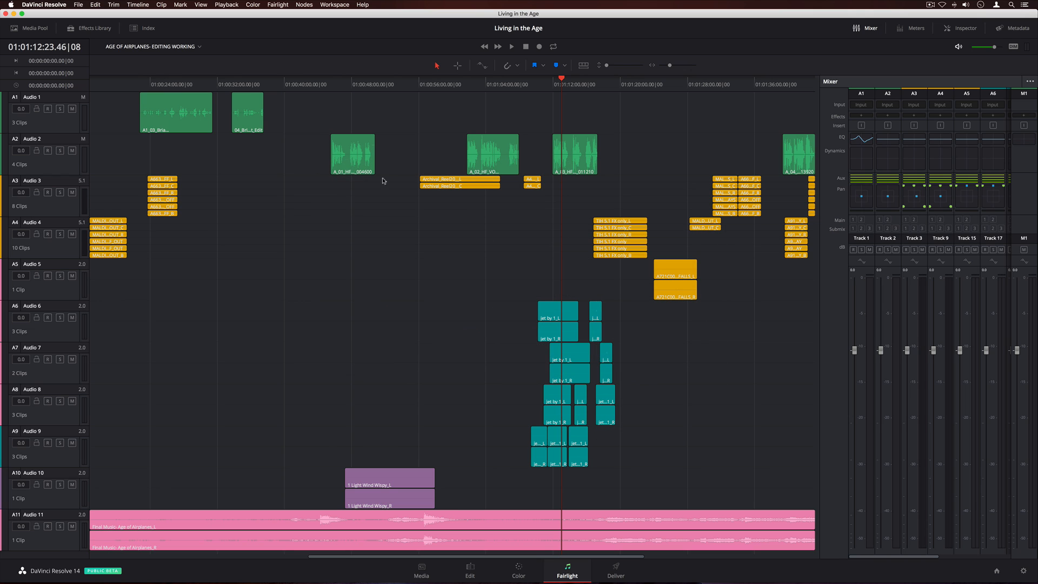
click(861, 150)
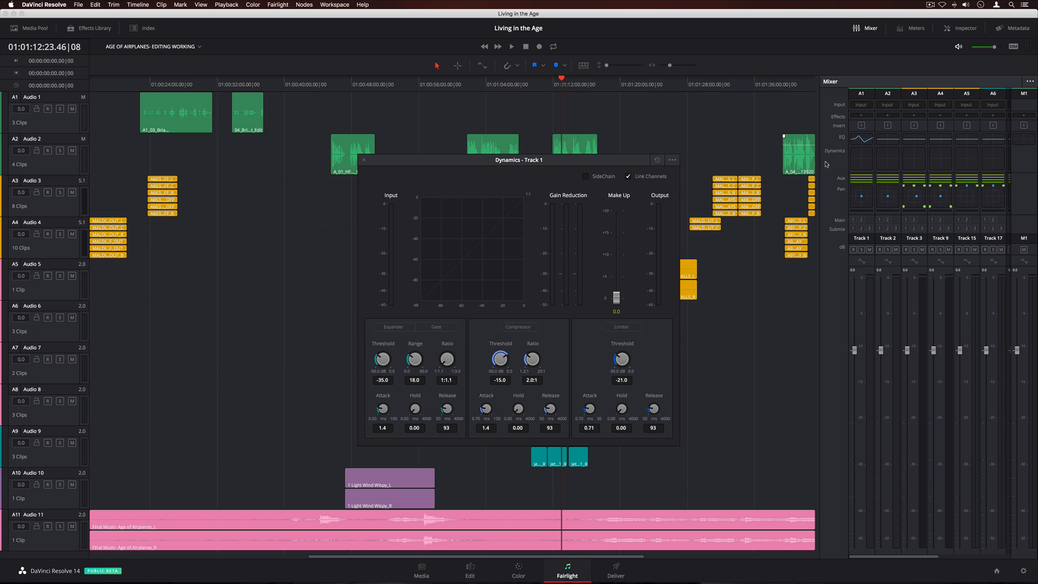
click(392, 326)
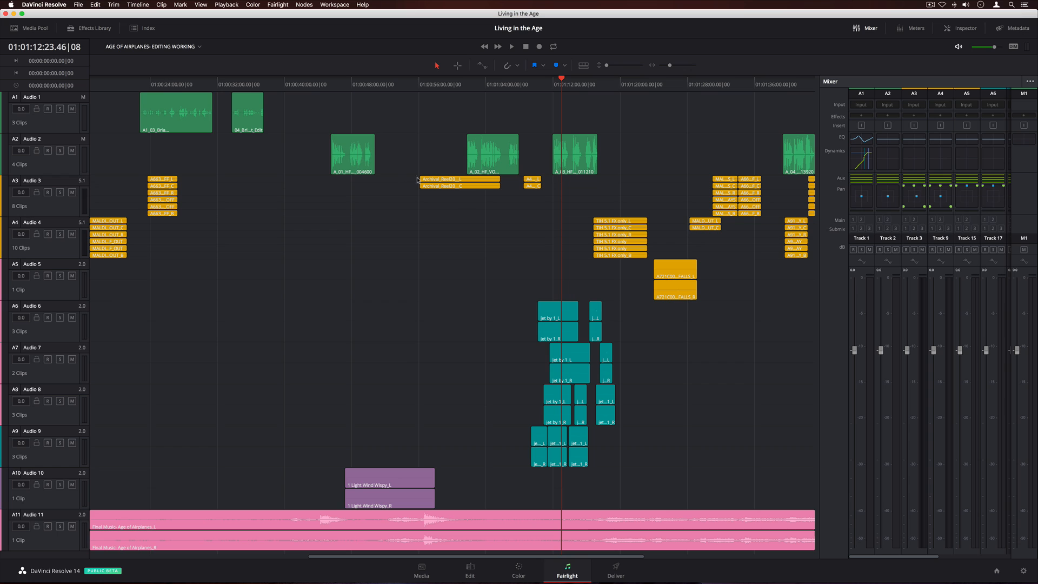
click(862, 195)
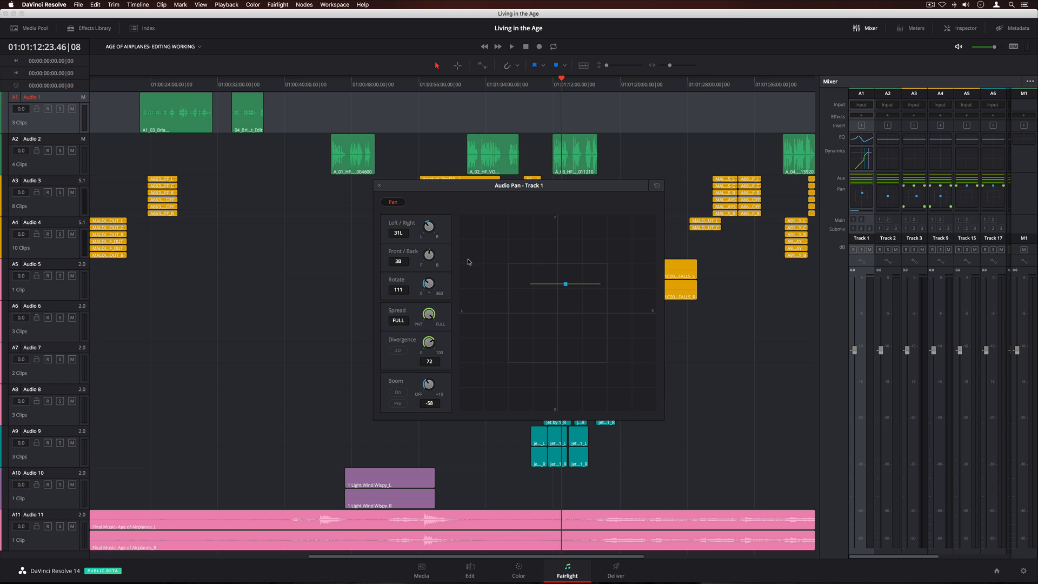
Apply iZotope RX 5 Dialogue De-noise to the Audio 2 voice-over and view its settings
click(87, 28)
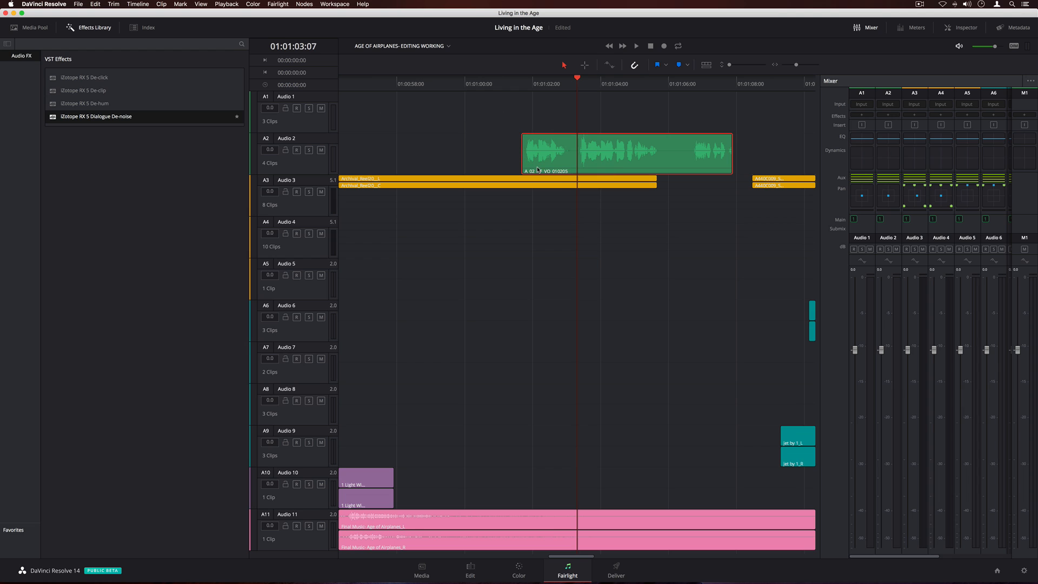
mouse_move(538, 167)
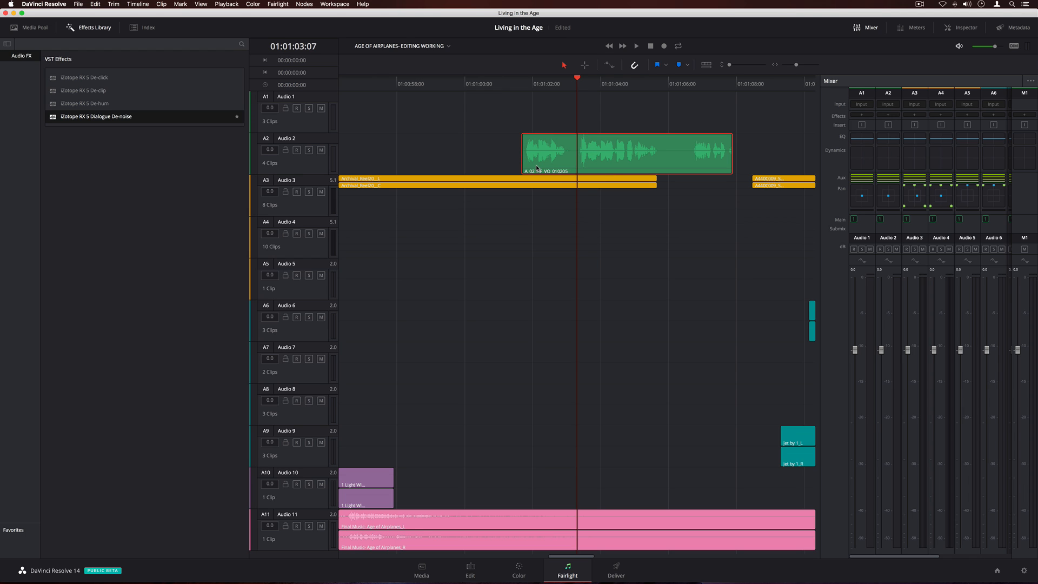
double_click(96, 116)
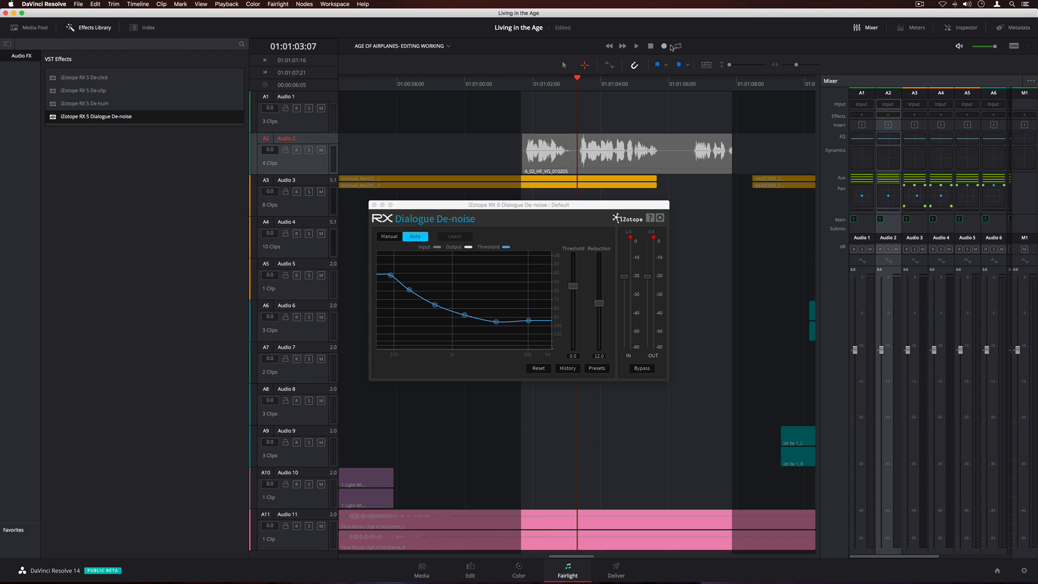
click(635, 45)
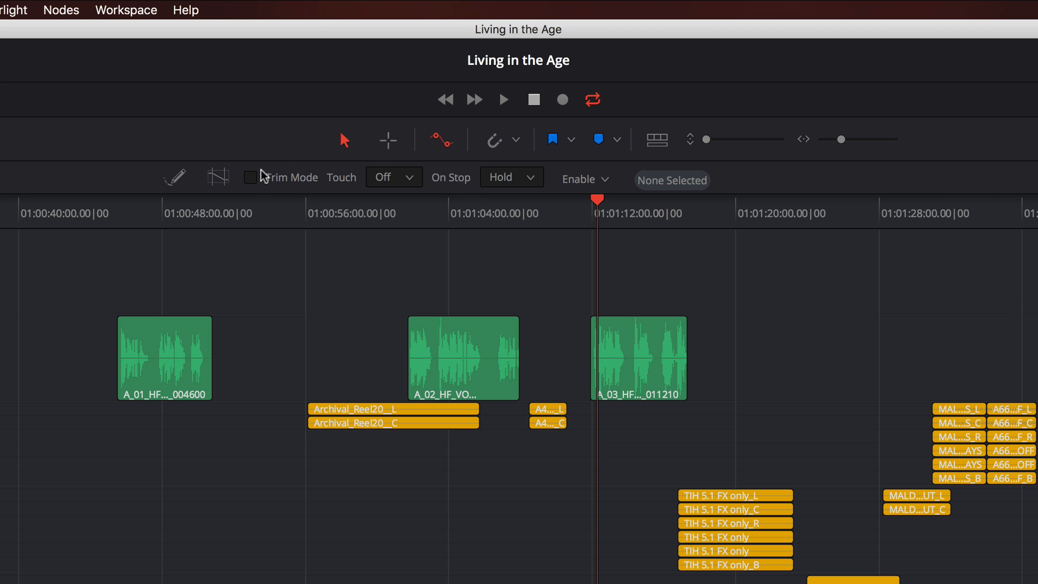
Enable trim mode, set touch to Latch, and list the automatable parameters
click(392, 177)
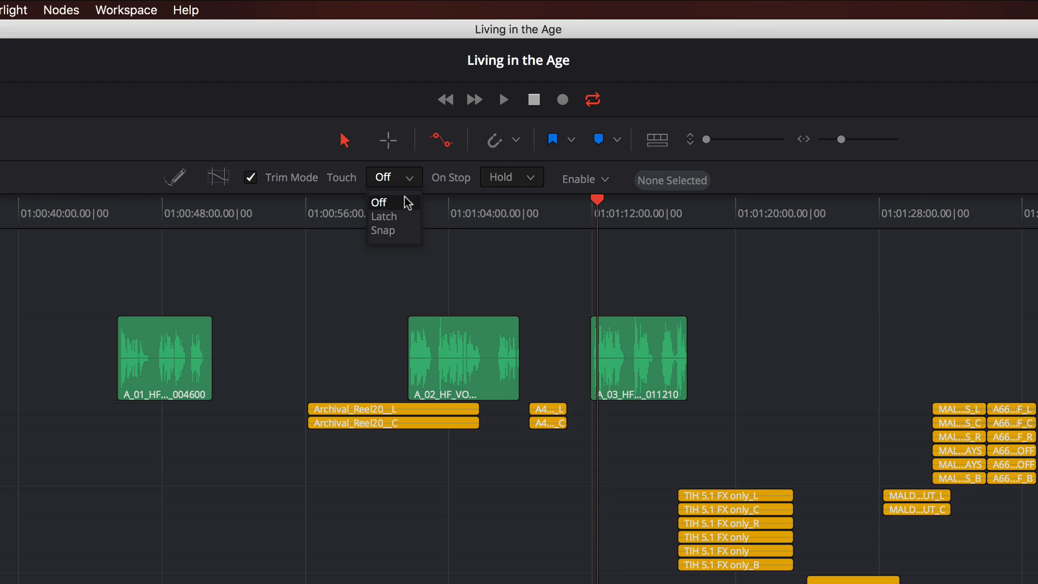
click(383, 216)
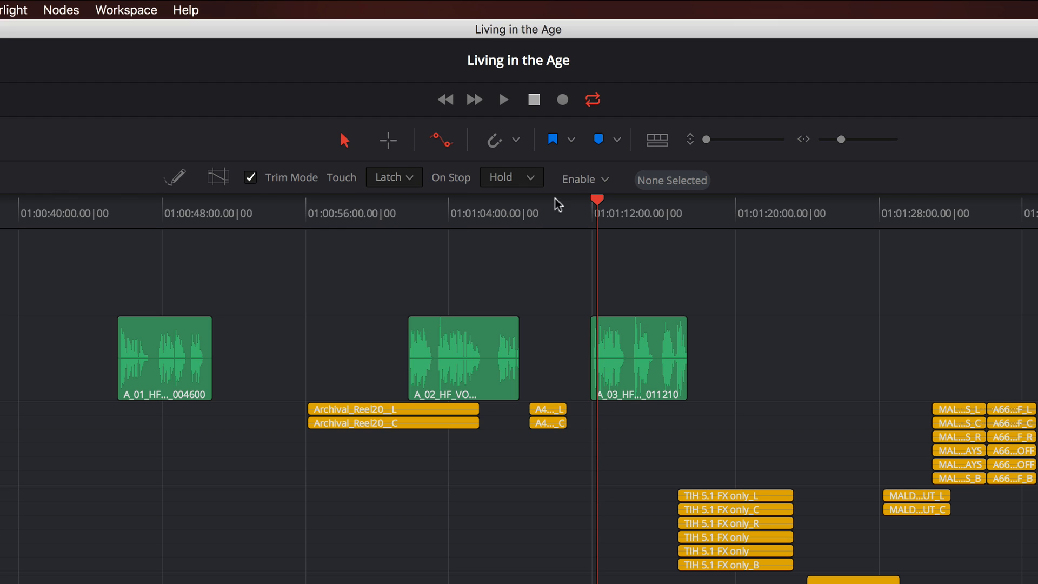
click(602, 179)
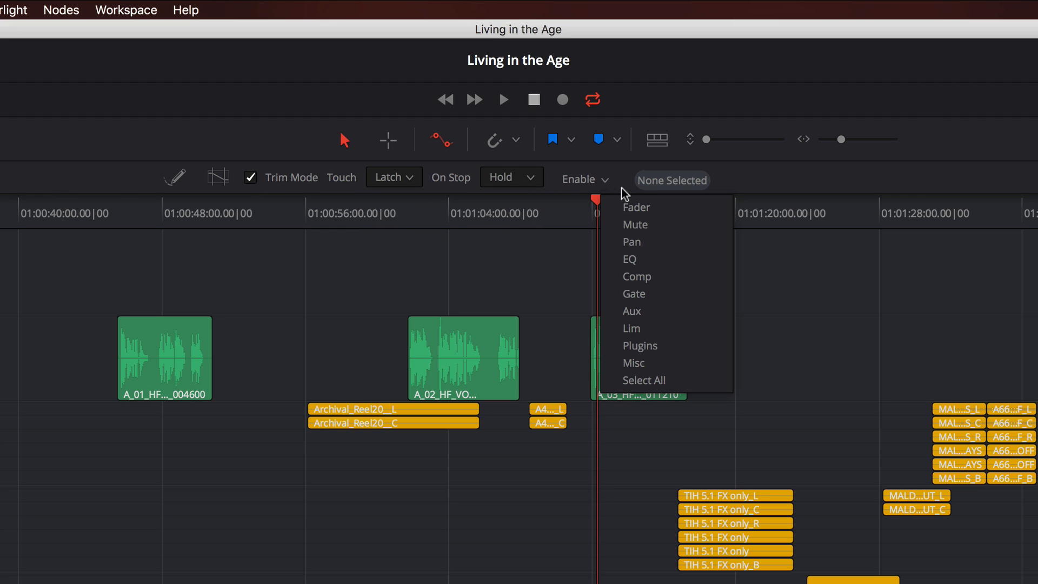
mouse_move(691, 278)
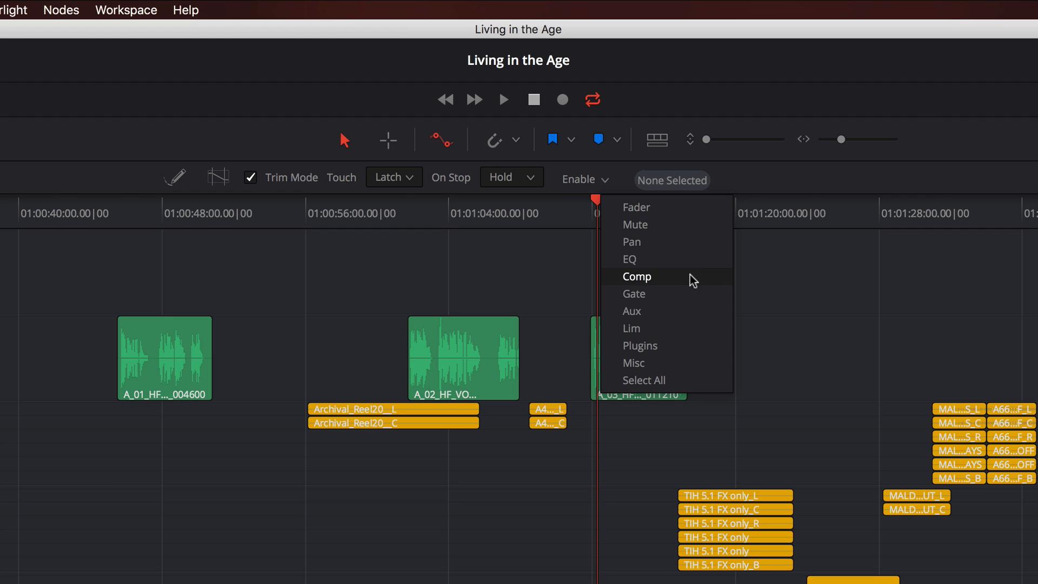
mouse_move(695, 387)
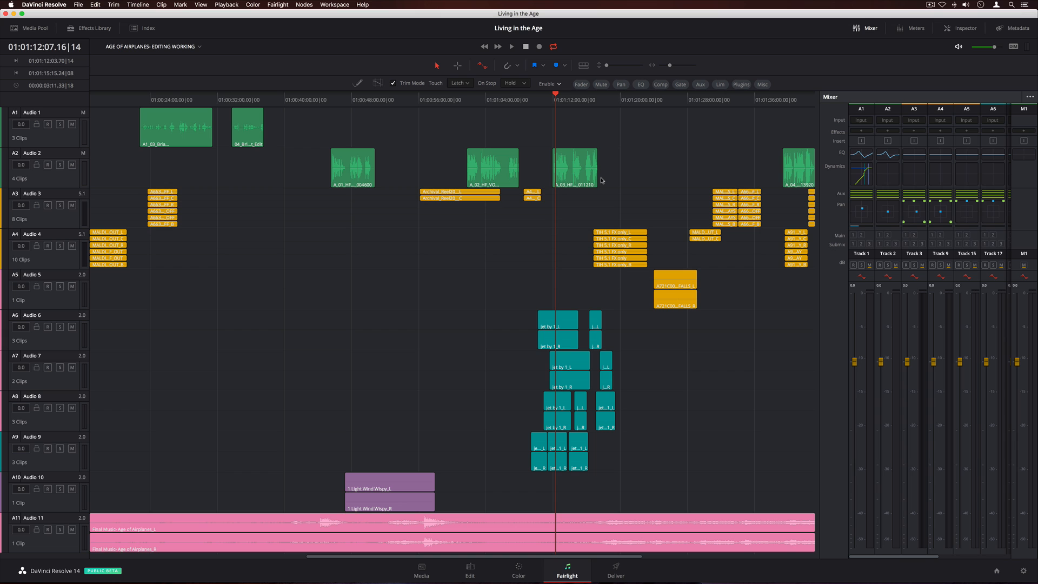
mouse_move(927, 66)
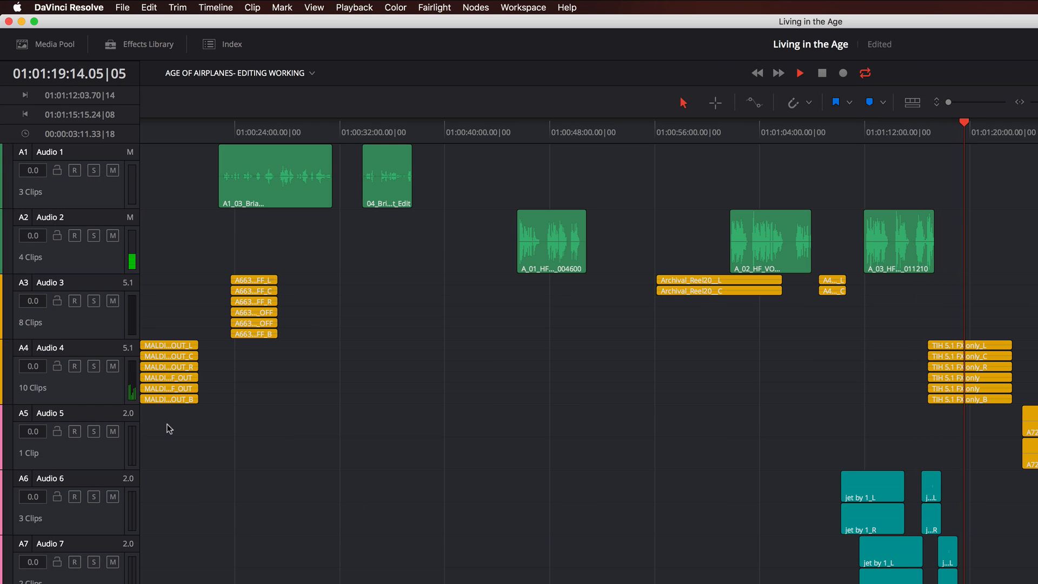
Show the audio meters and viewer during playback, then bring up the Fairlight menu
click(566, 570)
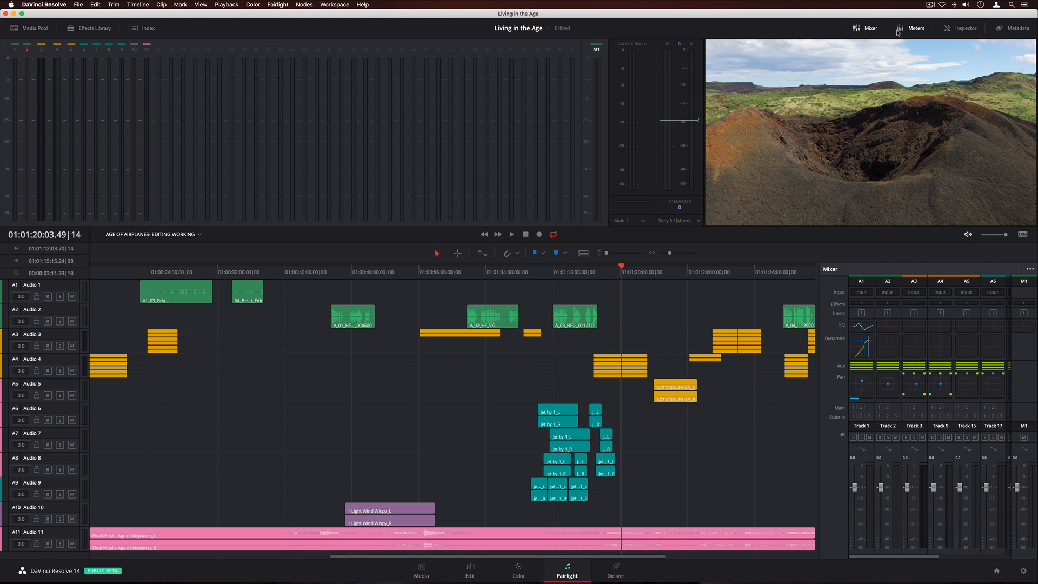
click(512, 233)
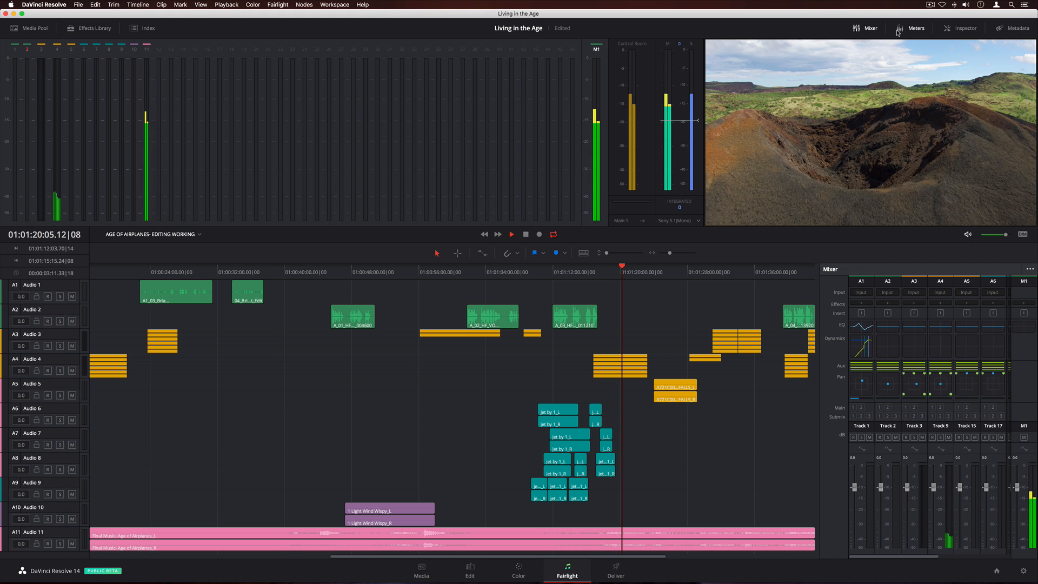
click(511, 233)
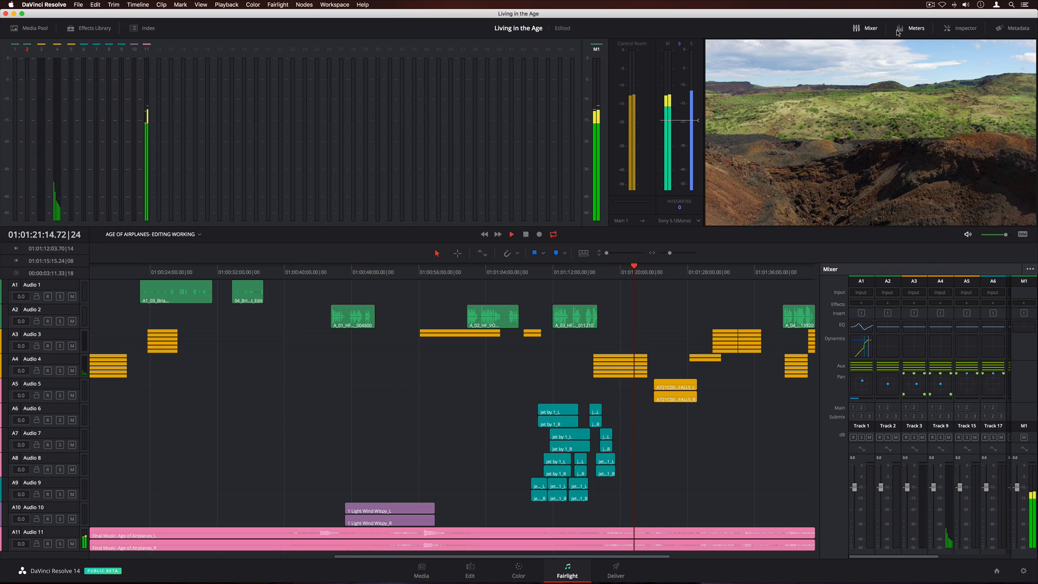
click(512, 234)
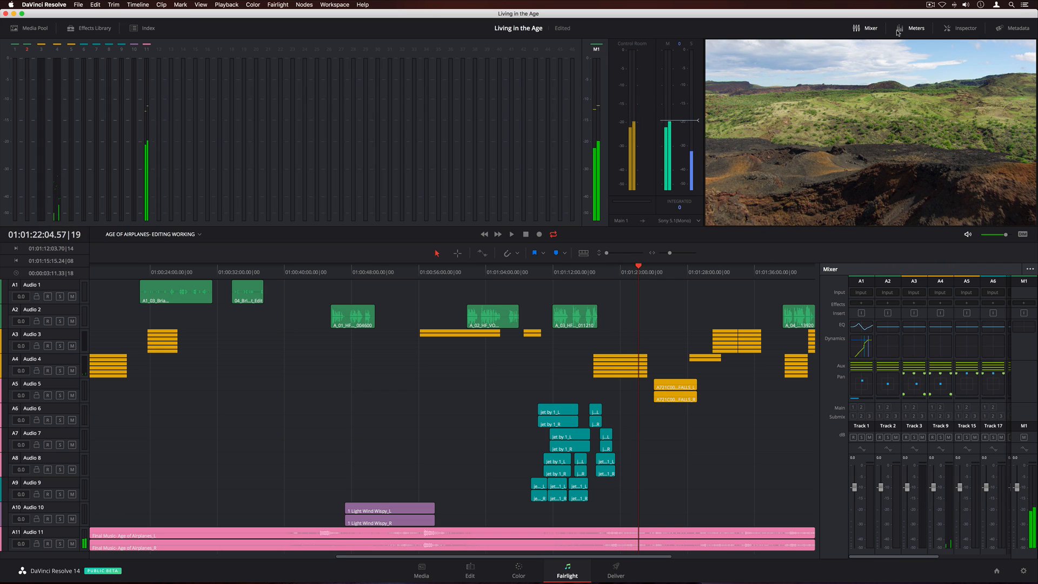
click(278, 4)
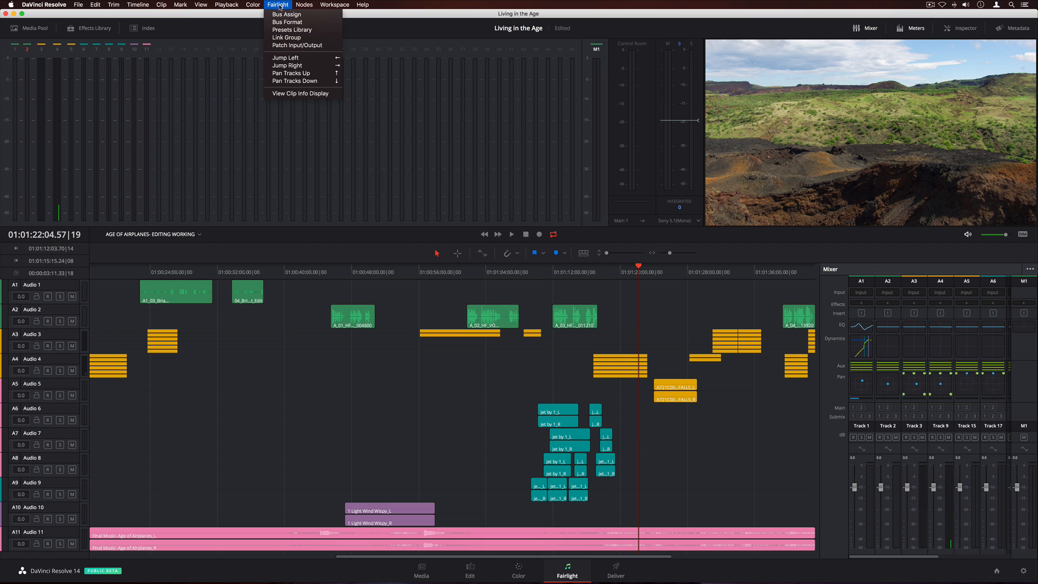
Add a sub bus named Film with 7.1 format and pink colour
click(288, 21)
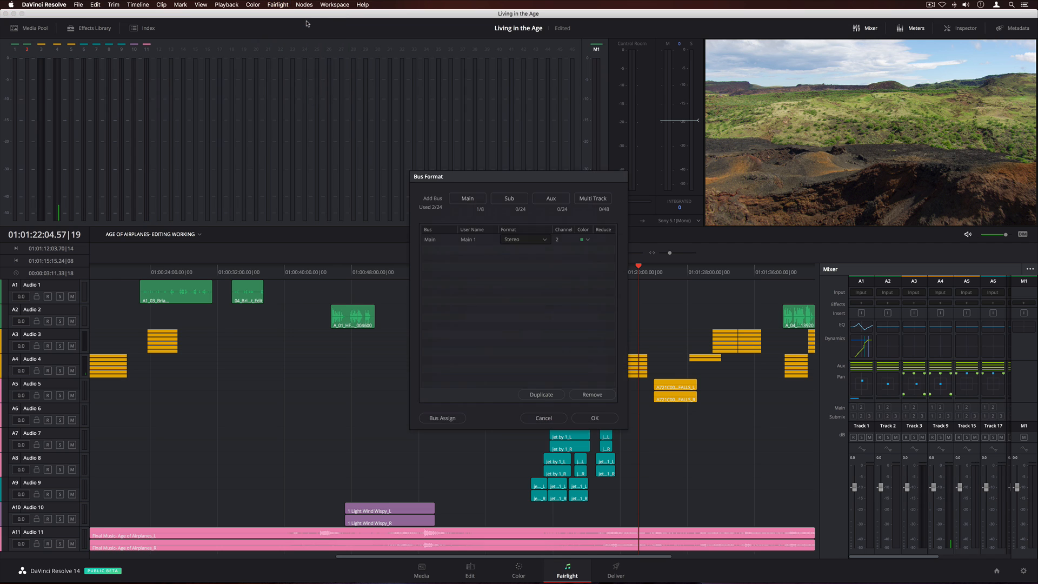
click(509, 198)
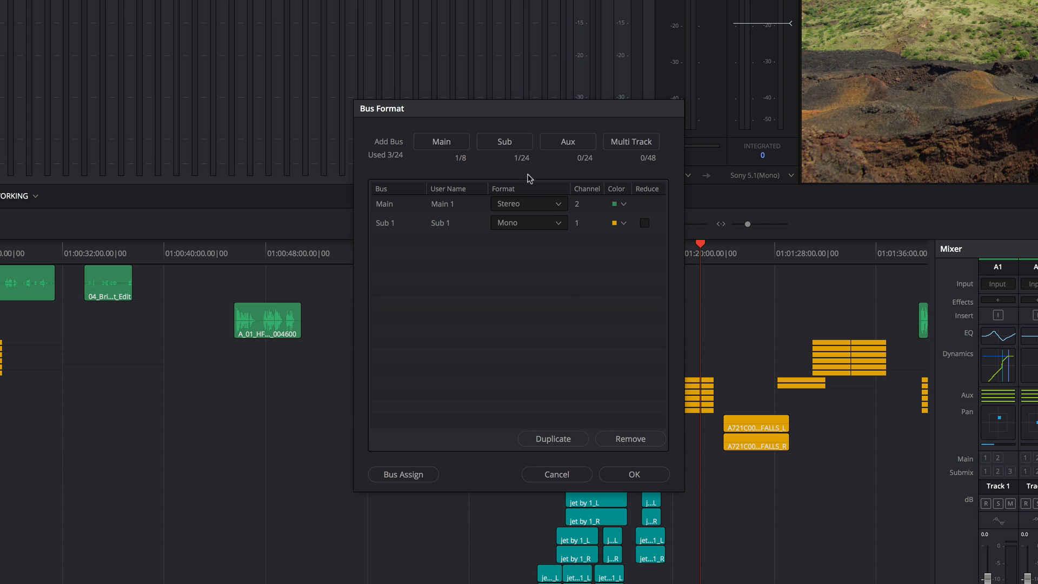
click(528, 222)
text(Film)
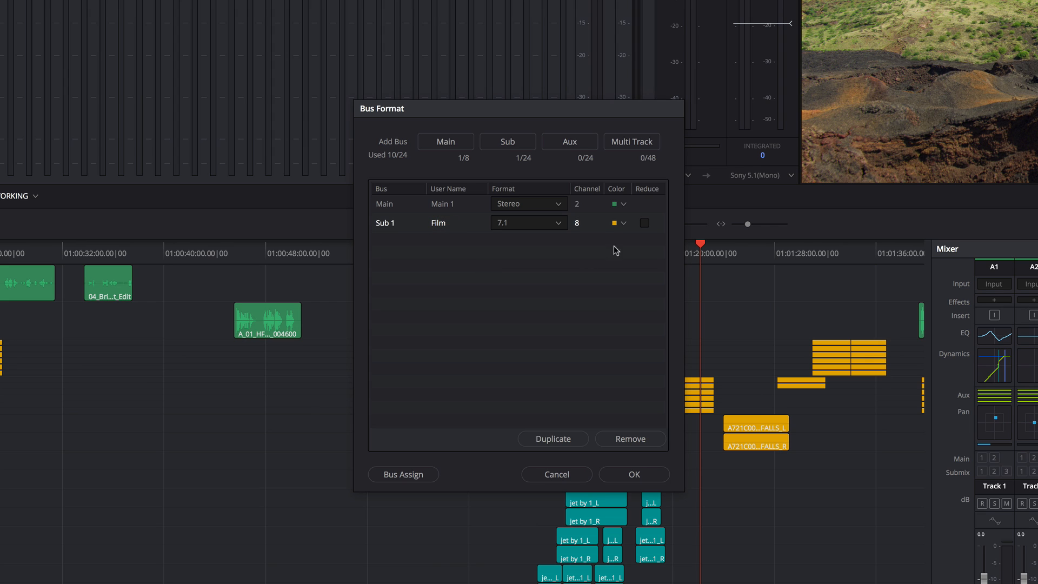
click(613, 222)
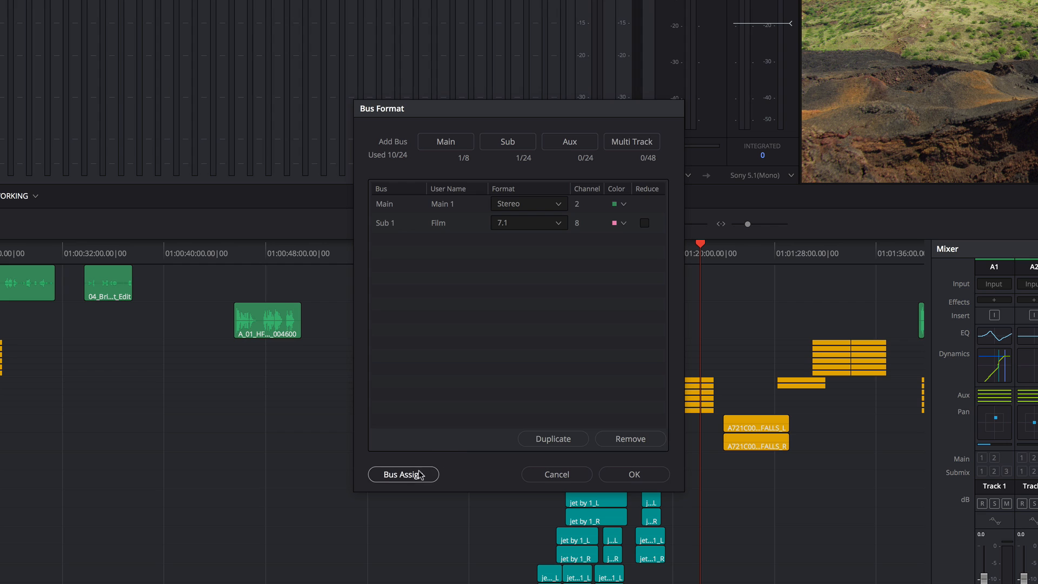
Assign all audio tracks to the Film bus and save the routing
click(403, 474)
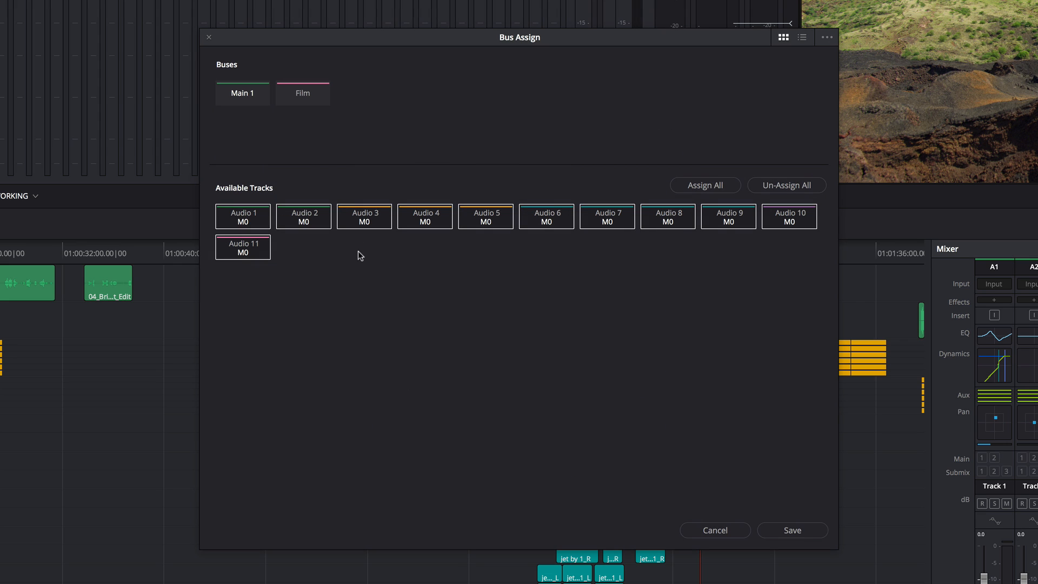
click(303, 93)
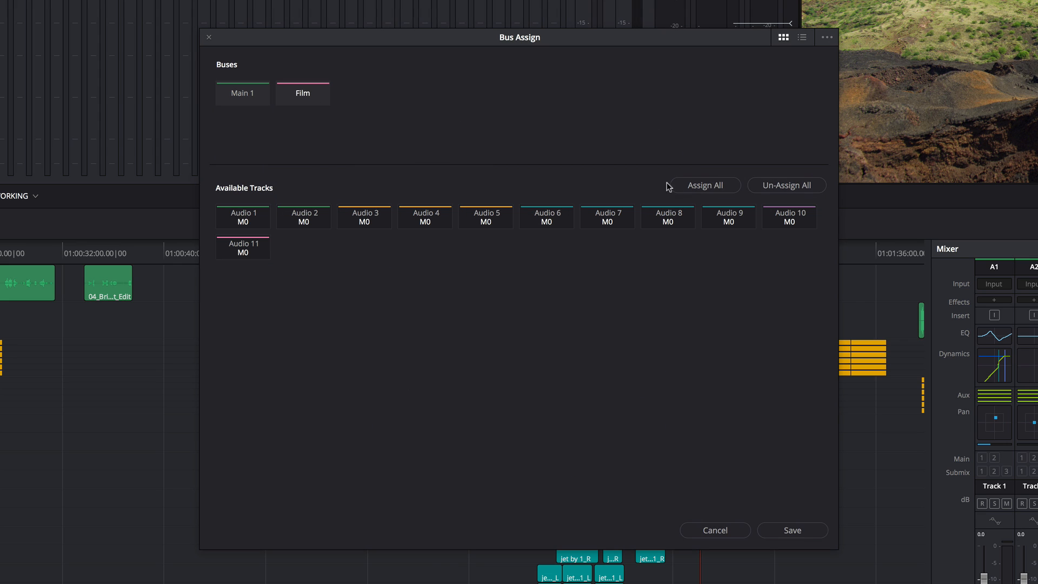
click(705, 185)
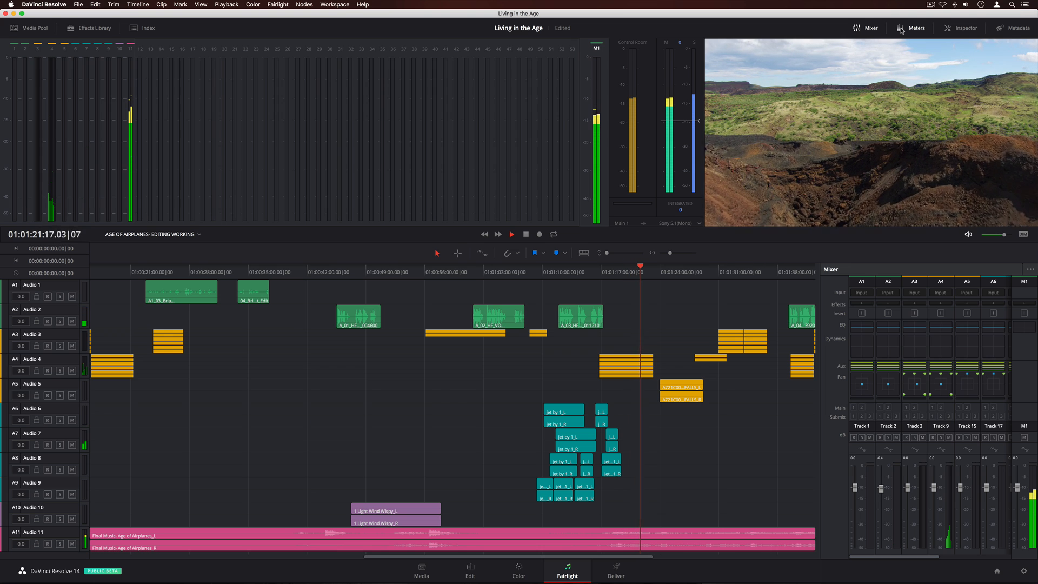
click(511, 234)
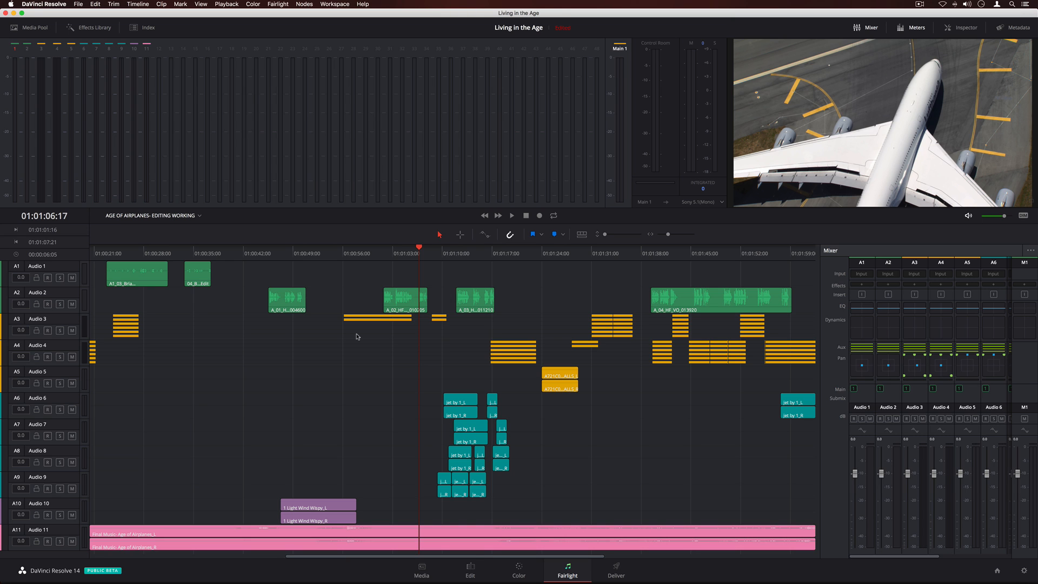
Tour the Edit, Color and Fairlight pages, then settle on the Color page for the seaplane shot
click(471, 570)
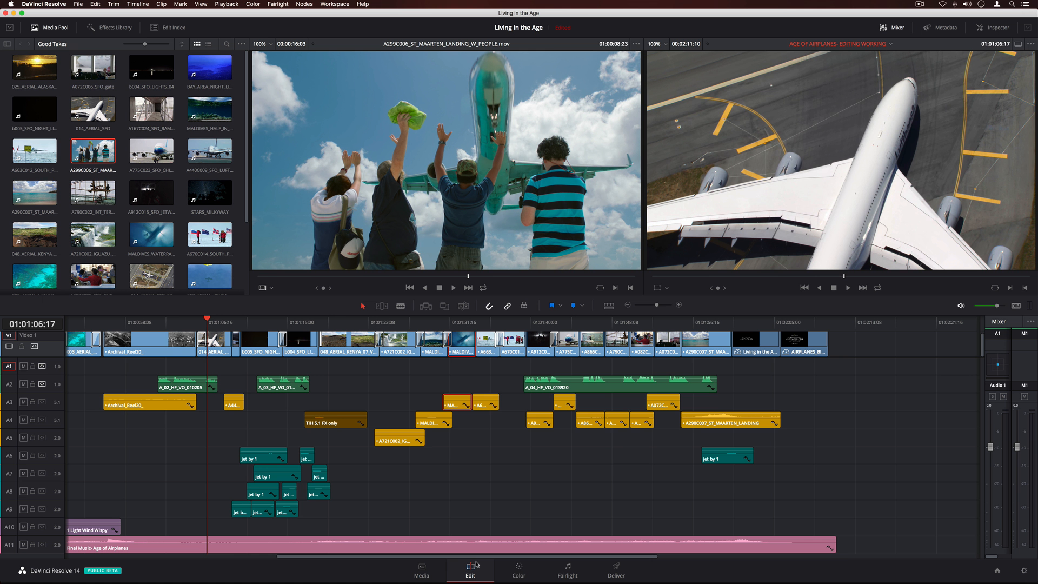
click(518, 569)
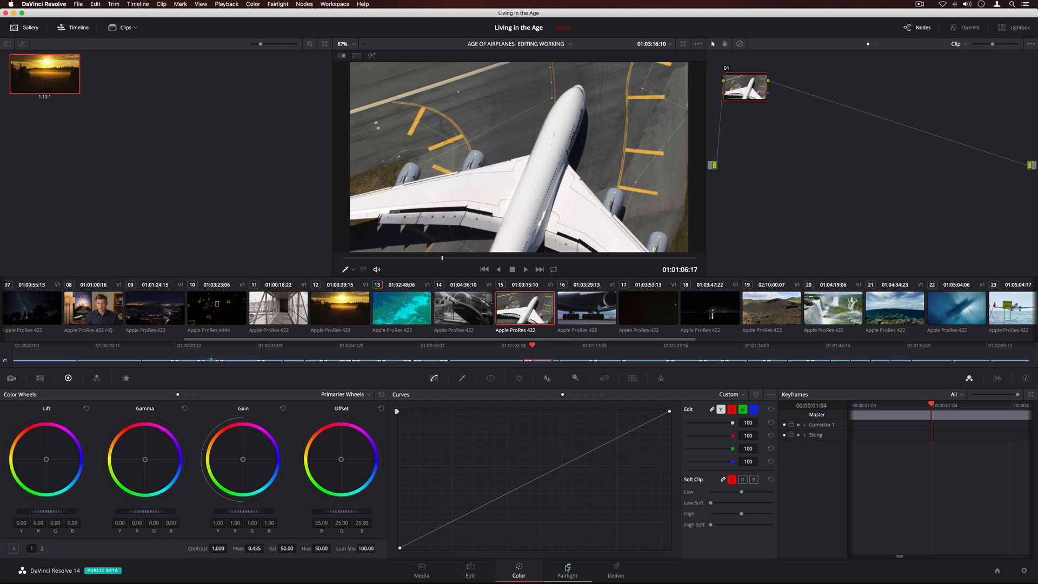
click(565, 571)
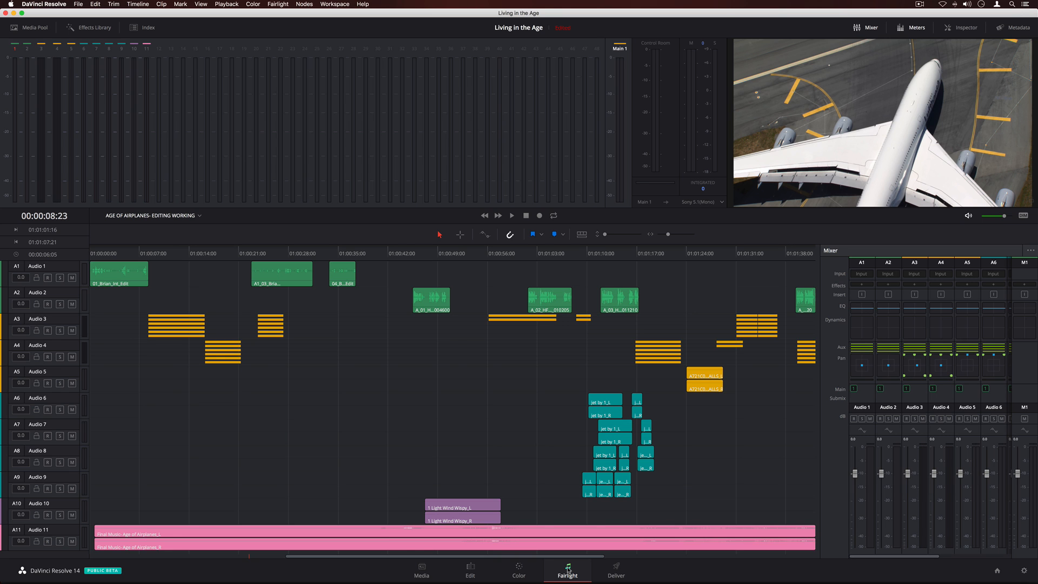
click(511, 216)
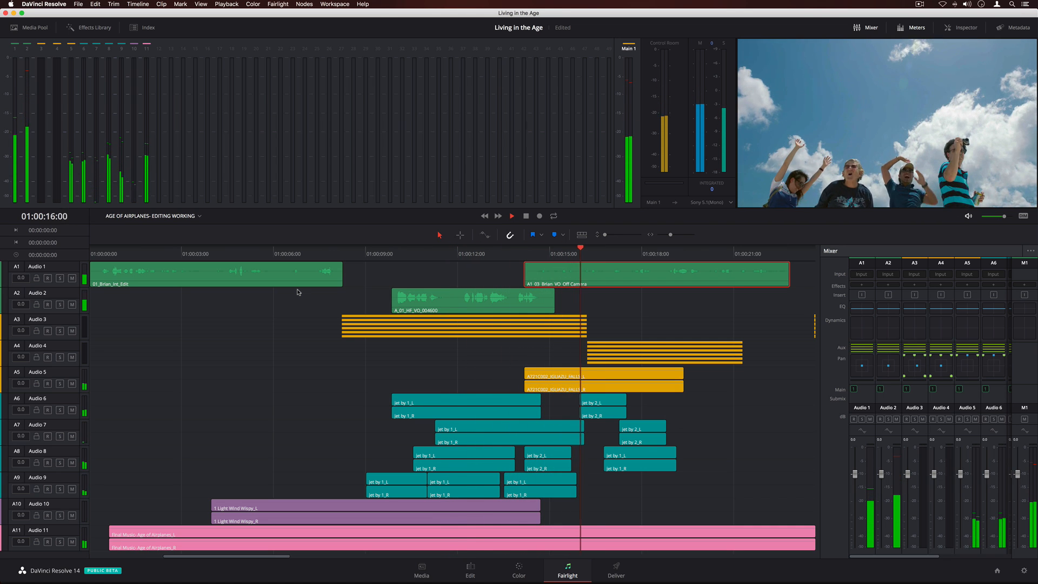
click(518, 569)
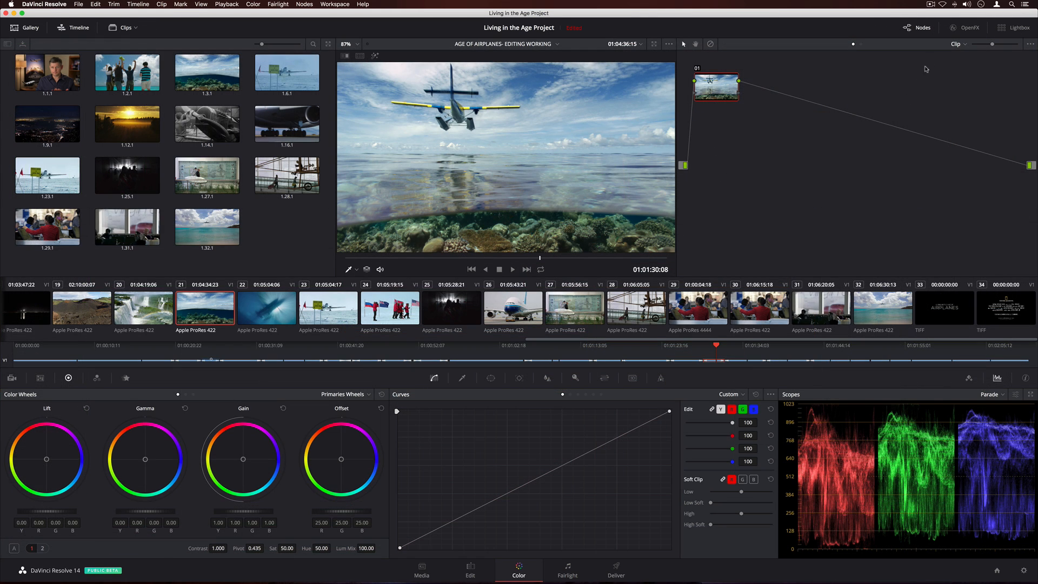
Locate ResolveFX Refine in the OpenFX Library and apply Face Refinement to the interview close-up
click(964, 28)
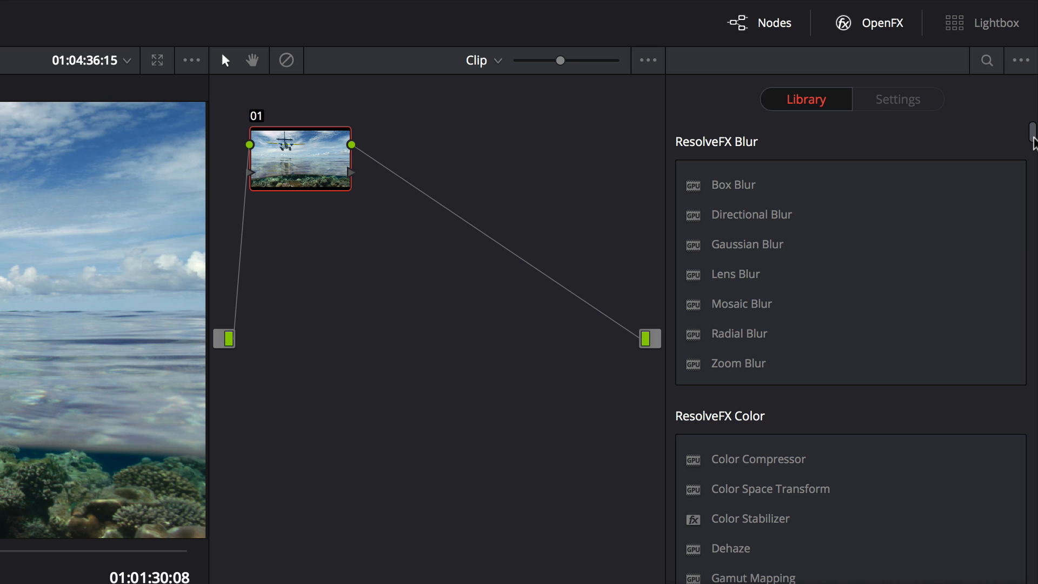
scroll(down, 3)
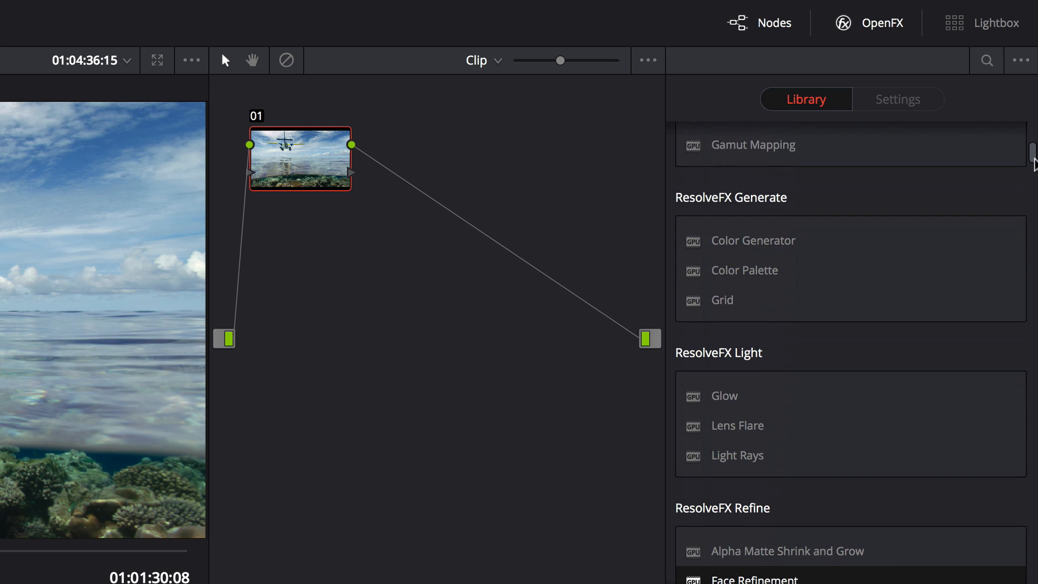
scroll(down, 3)
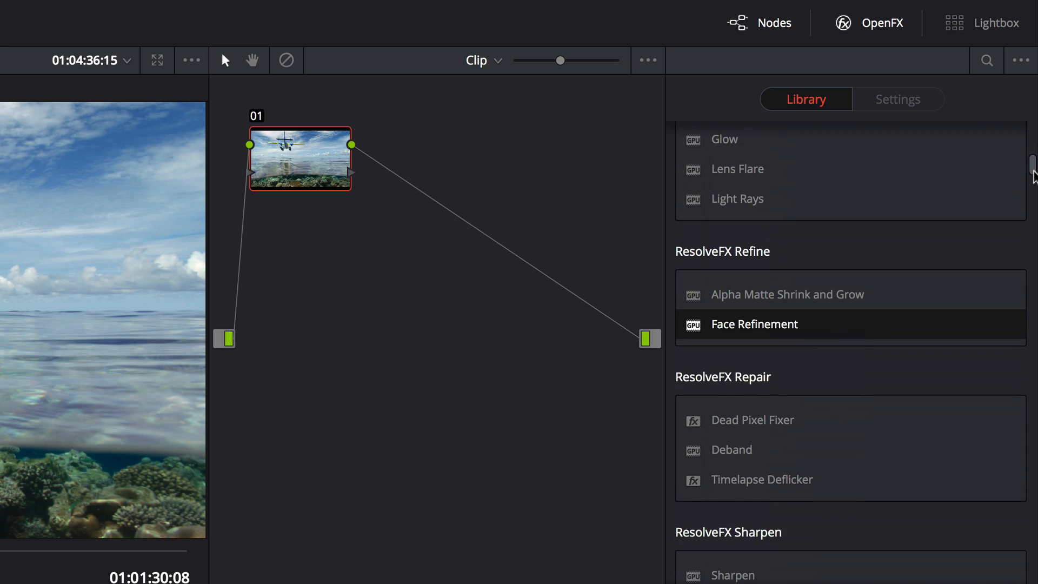
scroll(down, 3)
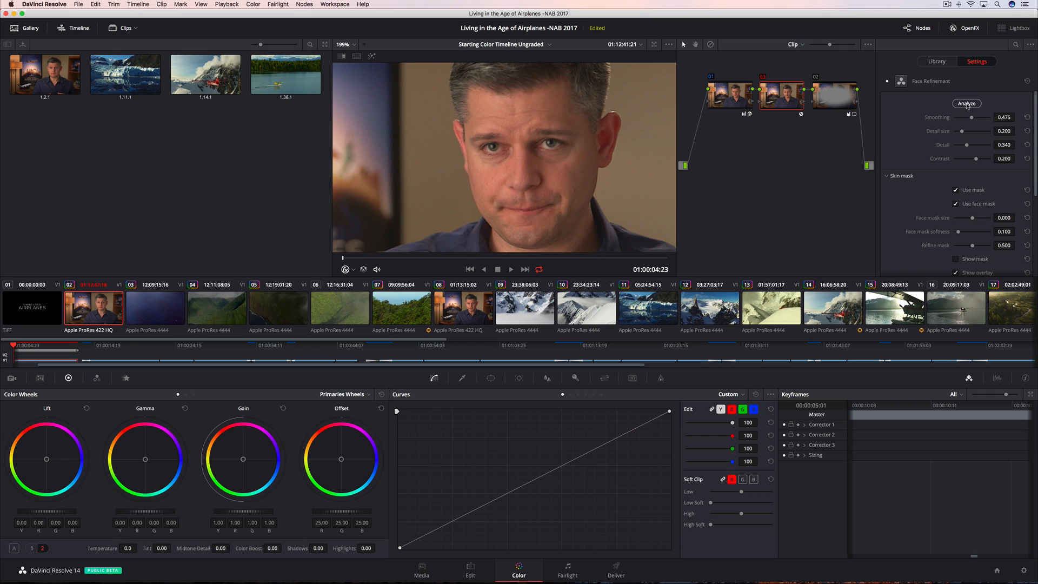
Analyze the face, reduce Smoothing, then select the mountain clip with the Warper node
click(966, 104)
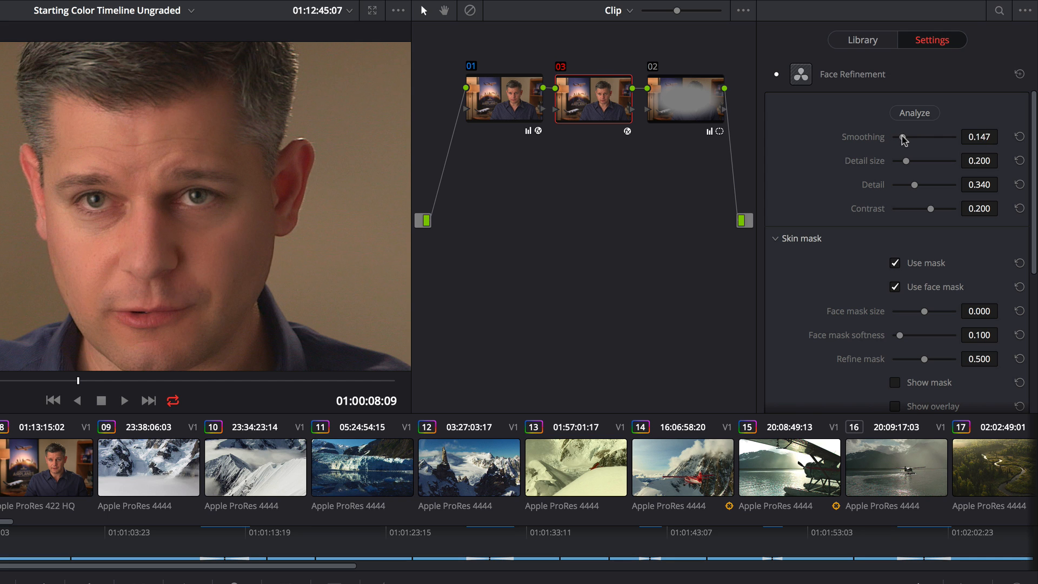
scroll(down, 3)
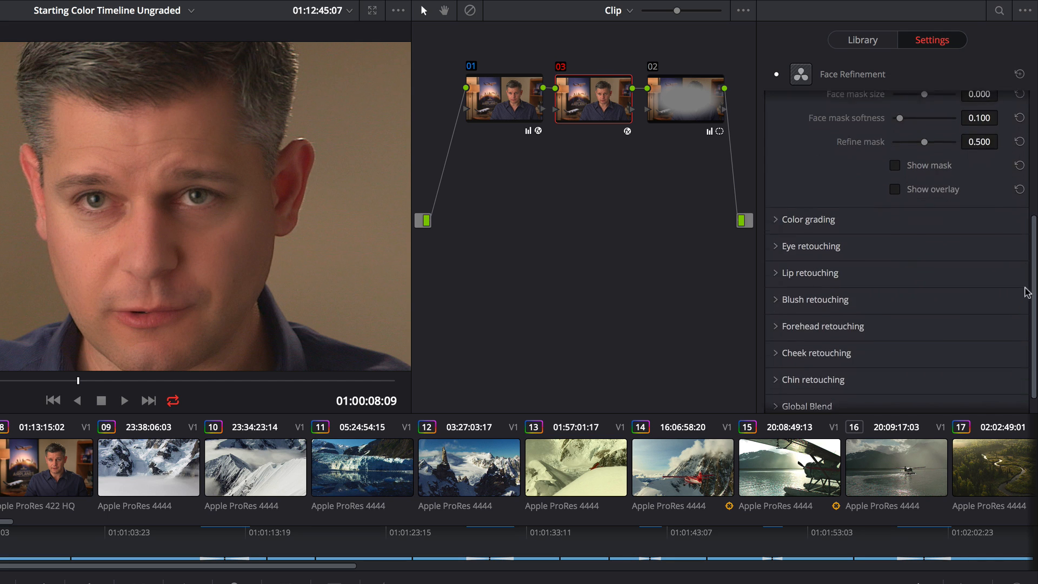
click(810, 245)
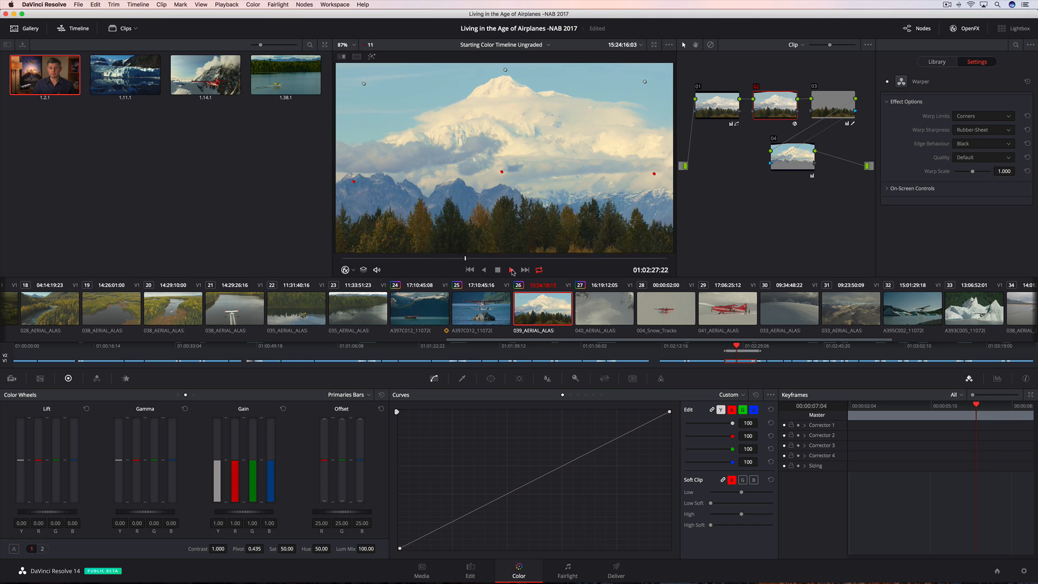
Preview another clip, then return to the Edit page with the Good Takes bin open
click(964, 28)
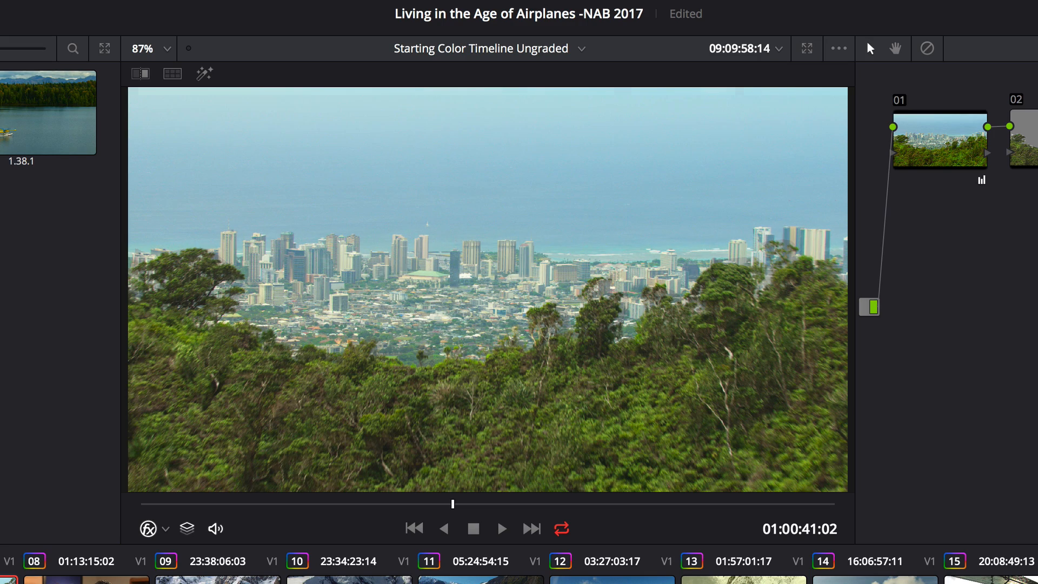
click(470, 570)
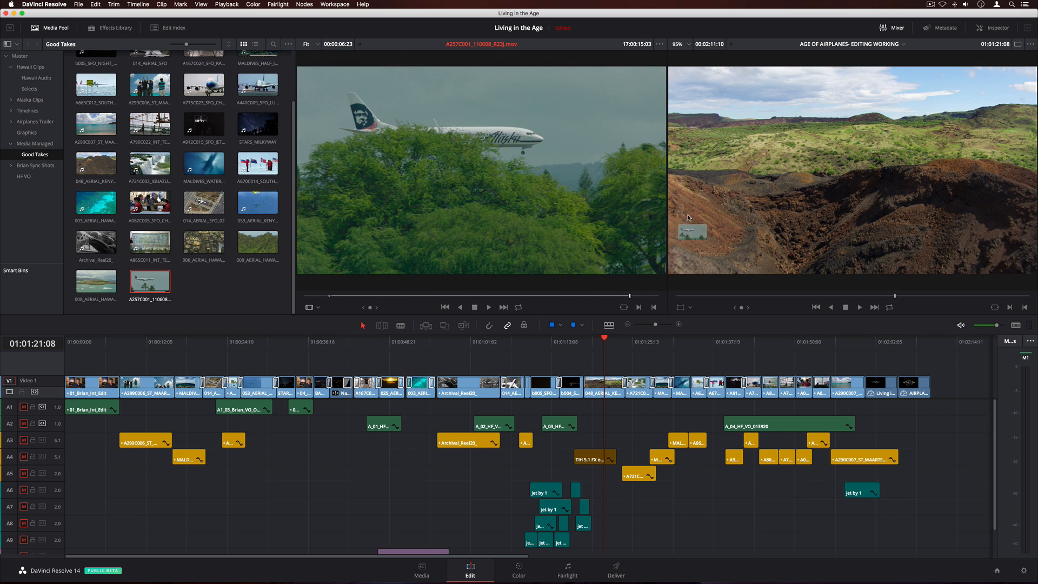
In the Alaska Dailies bin, load the distant seaplane clip and select the A384C003 close-up
click(519, 570)
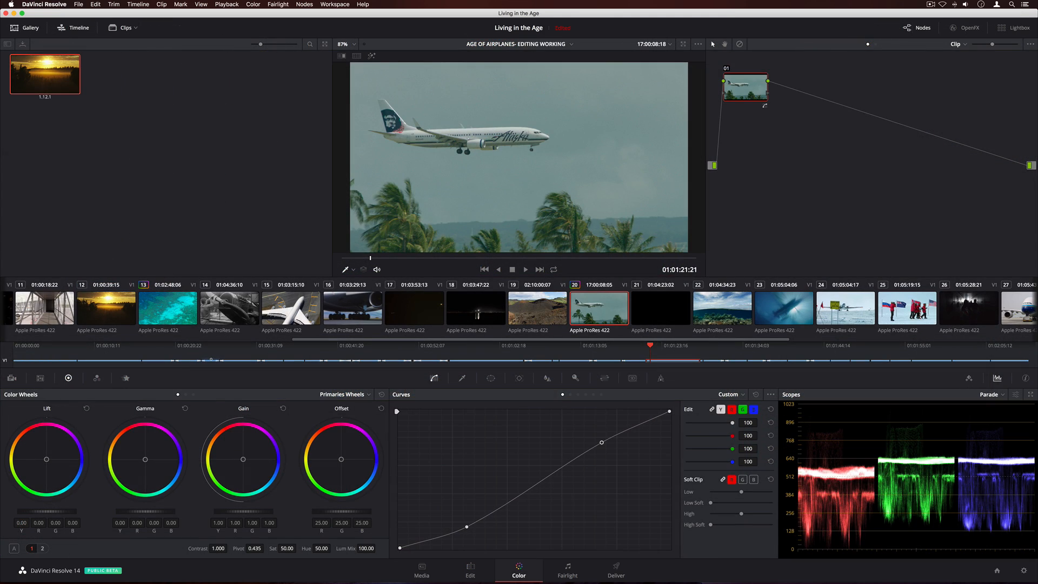
click(567, 571)
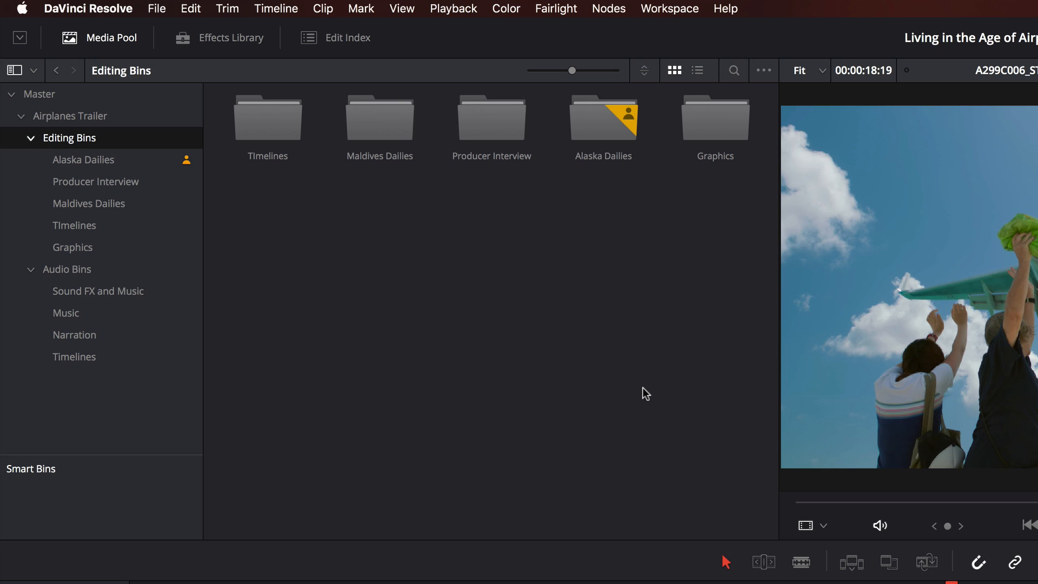
mouse_move(627, 118)
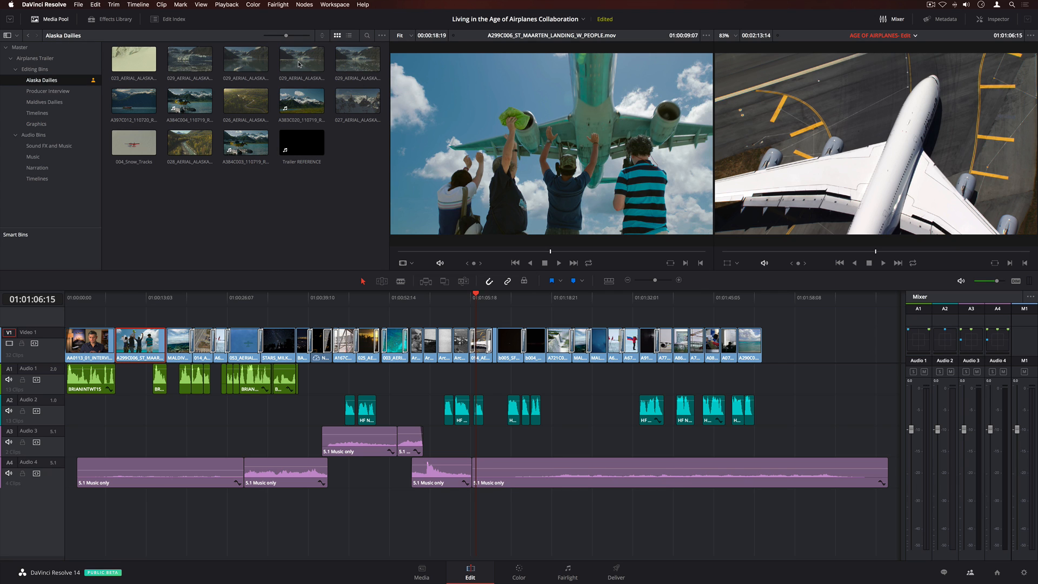
click(133, 102)
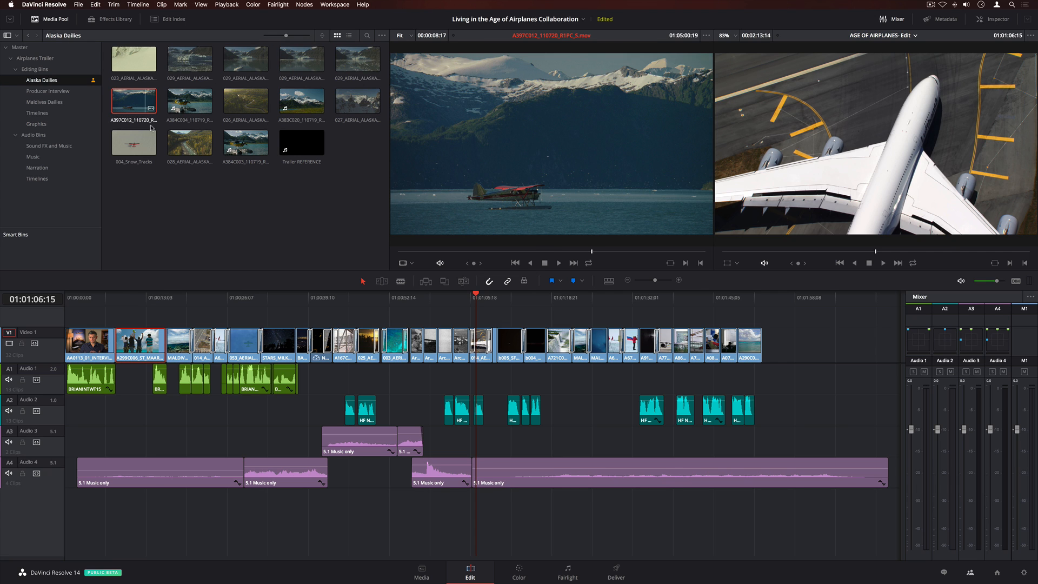
click(246, 141)
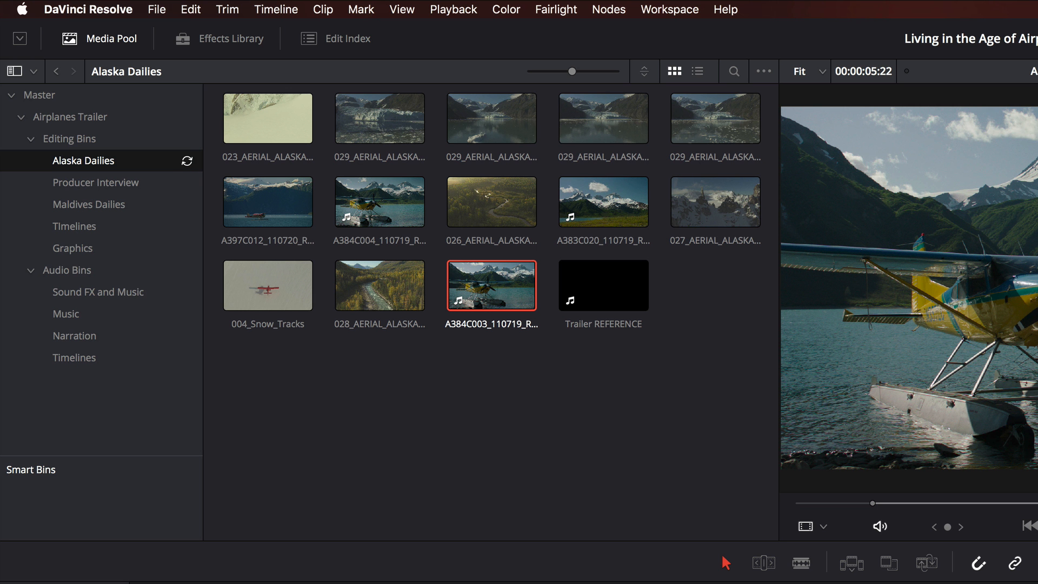
mouse_move(187, 161)
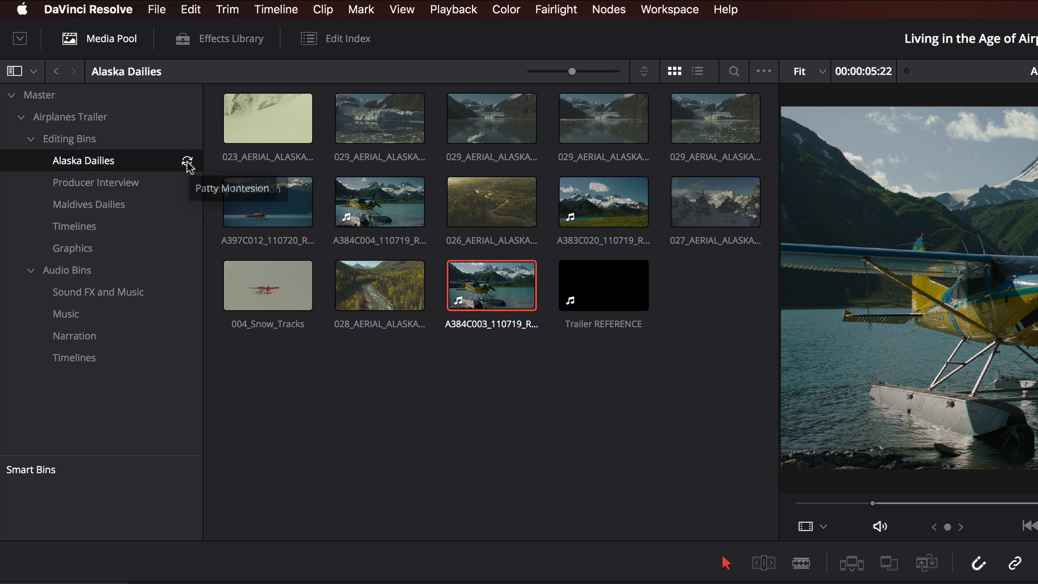
Send 'Can you please make a bin with today's dailies' in Collaboration Chat and read the reply
click(469, 571)
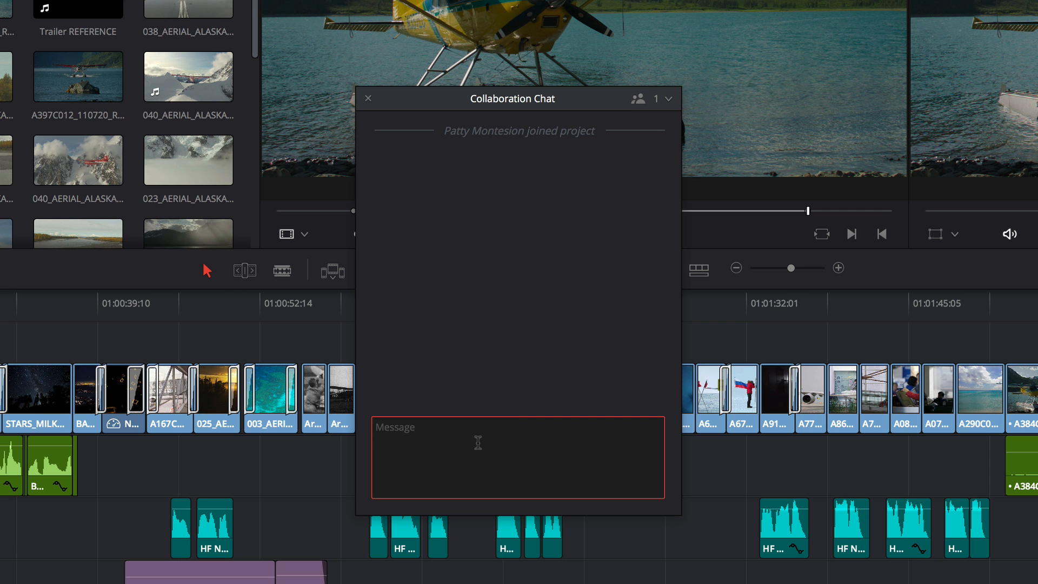
text(Can you please make a bin)
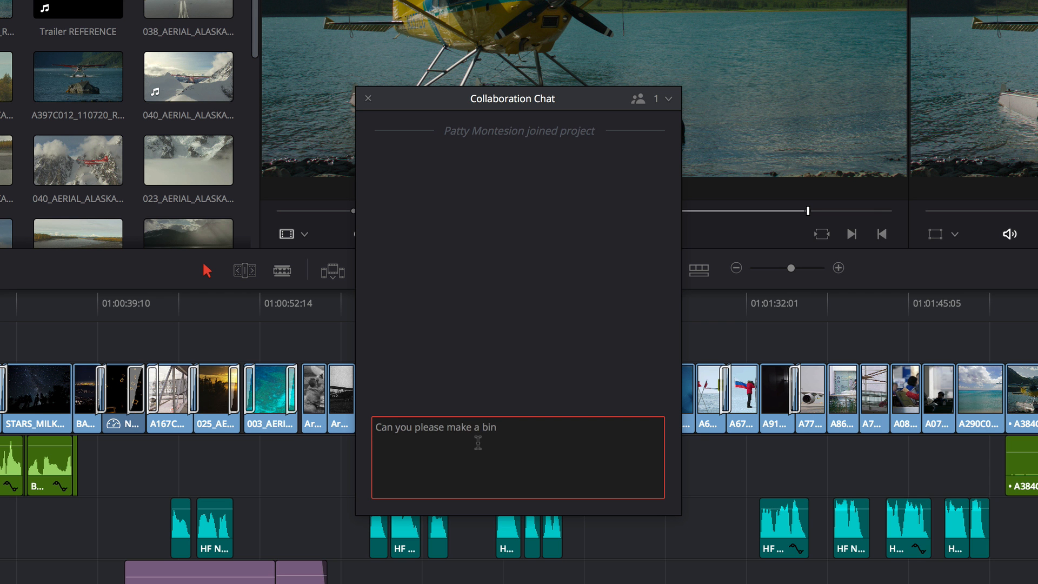
text(with today's dailies)
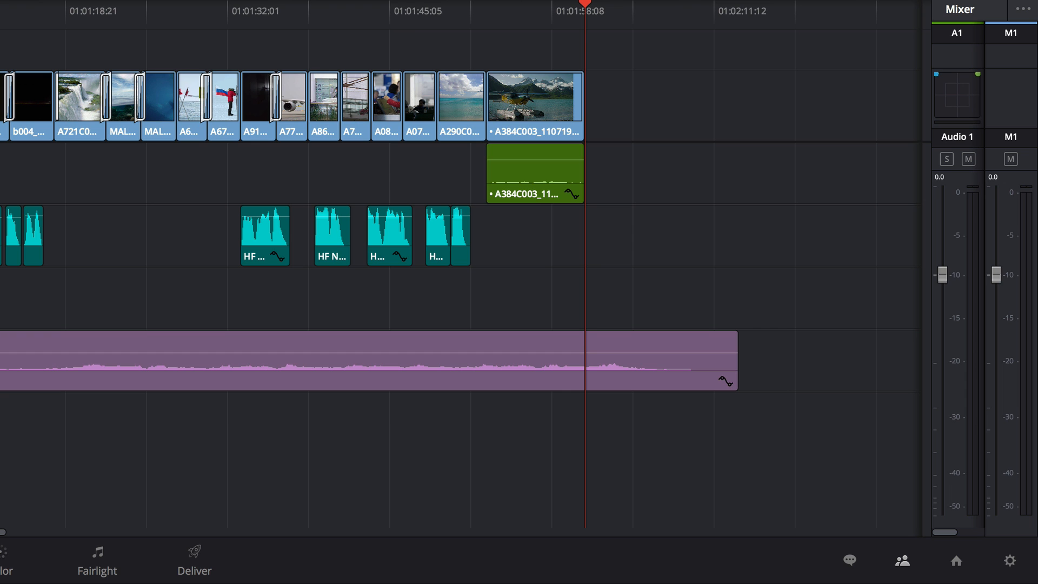
click(850, 560)
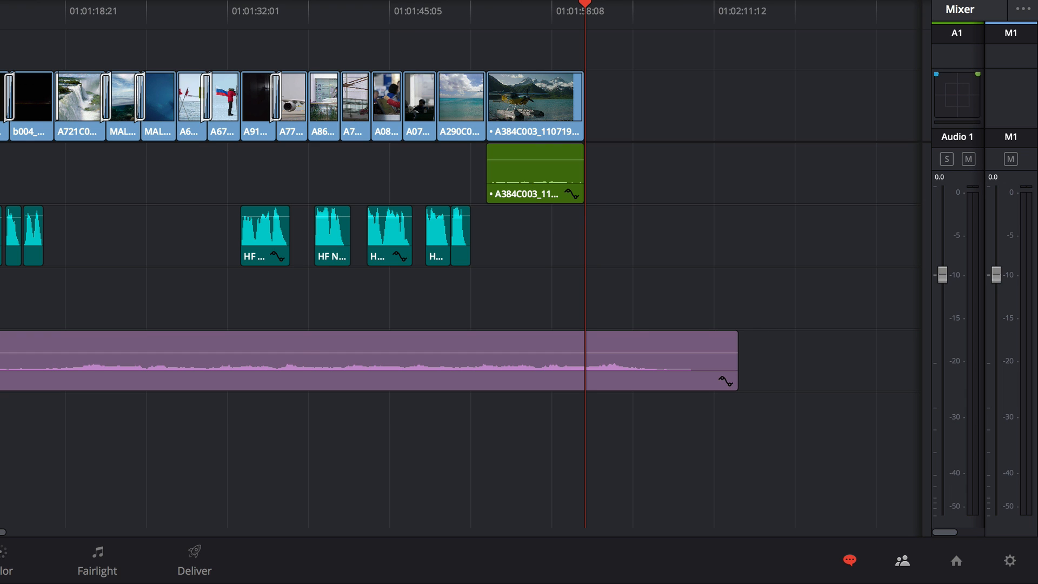
click(850, 561)
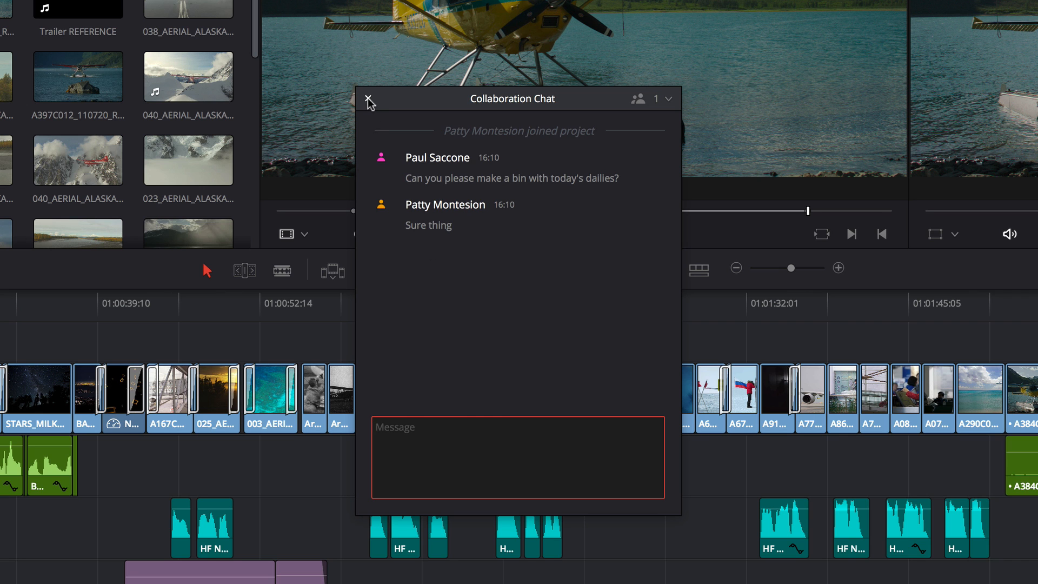
click(369, 102)
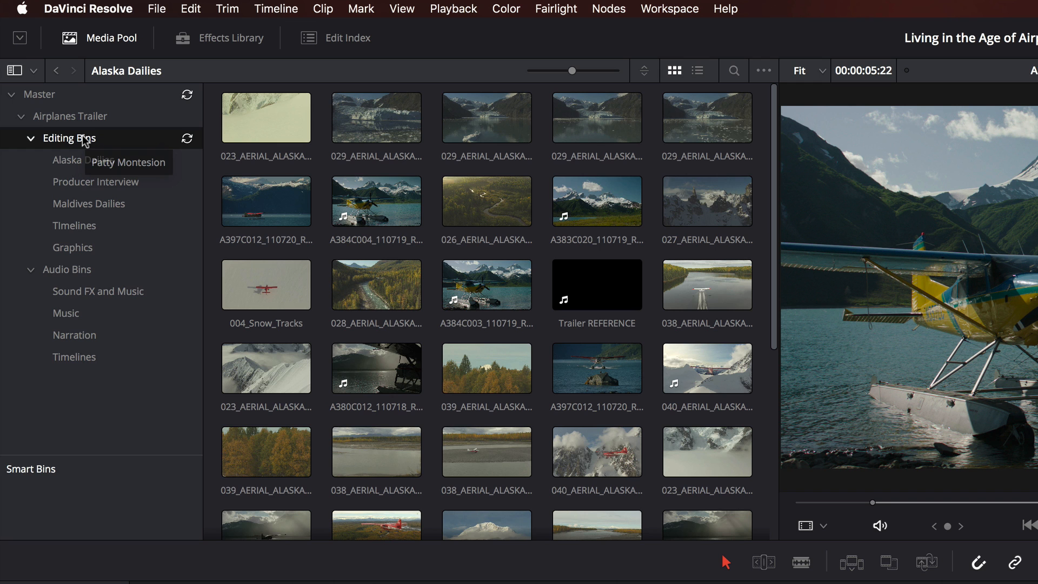
Show the new Hawaii Dailies bin under Editing Bins and move to the Color page
click(67, 138)
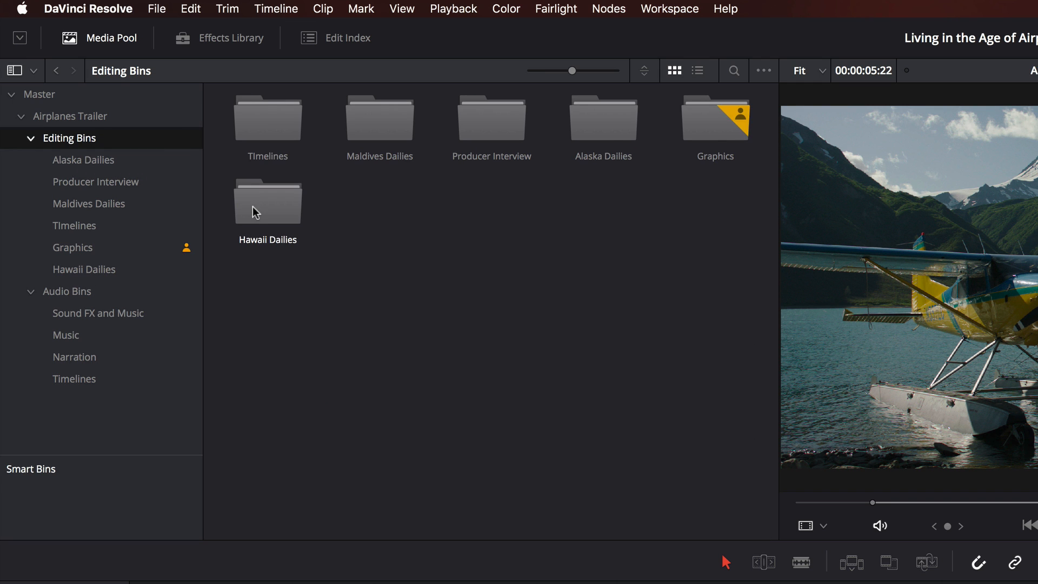
click(519, 571)
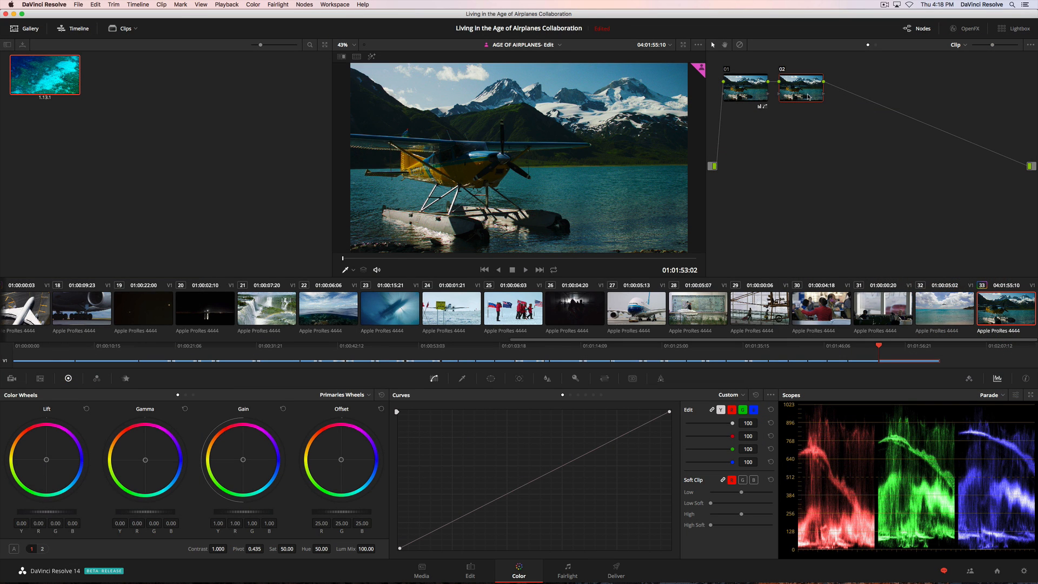
mouse_move(571, 397)
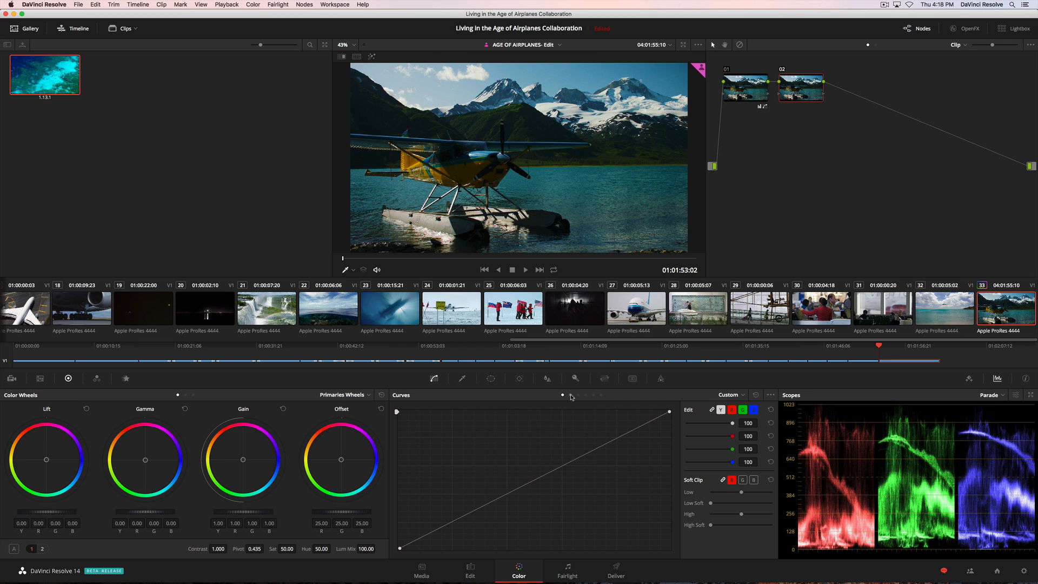
Select waterfall clip 21 and bring up the Qualifier tool for it
click(730, 394)
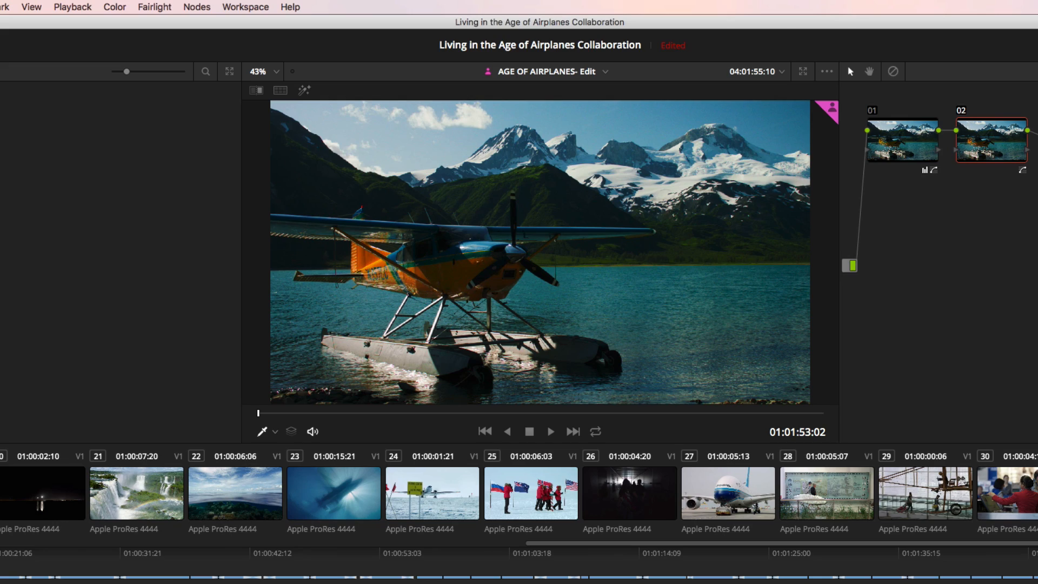
click(470, 568)
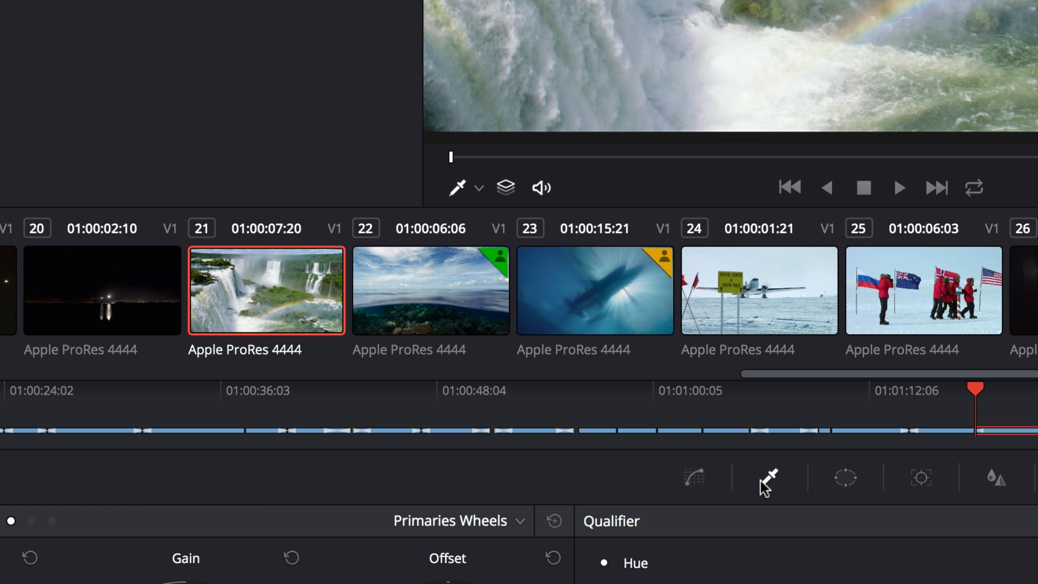
mouse_move(661, 265)
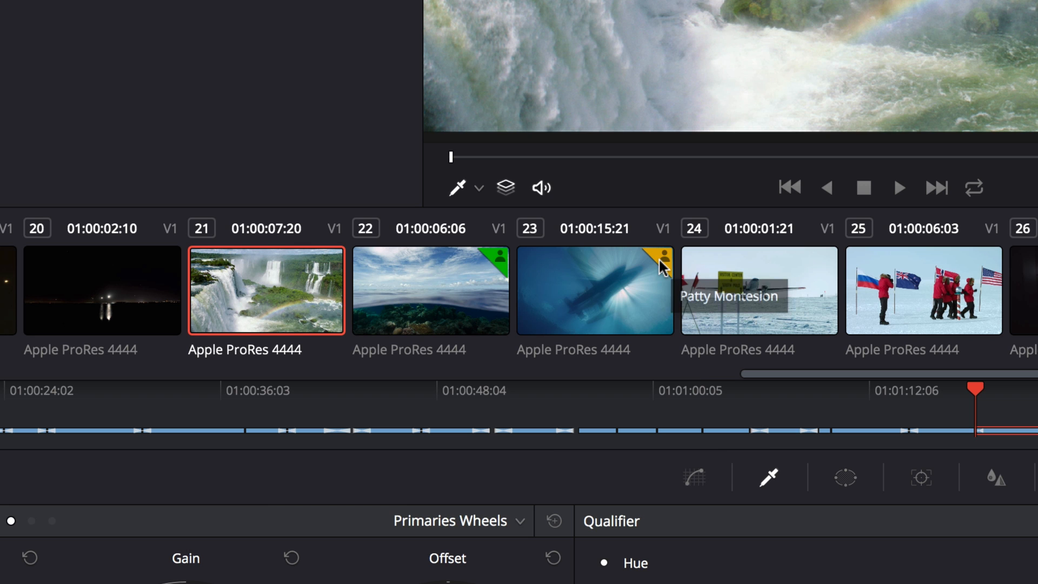
mouse_move(501, 262)
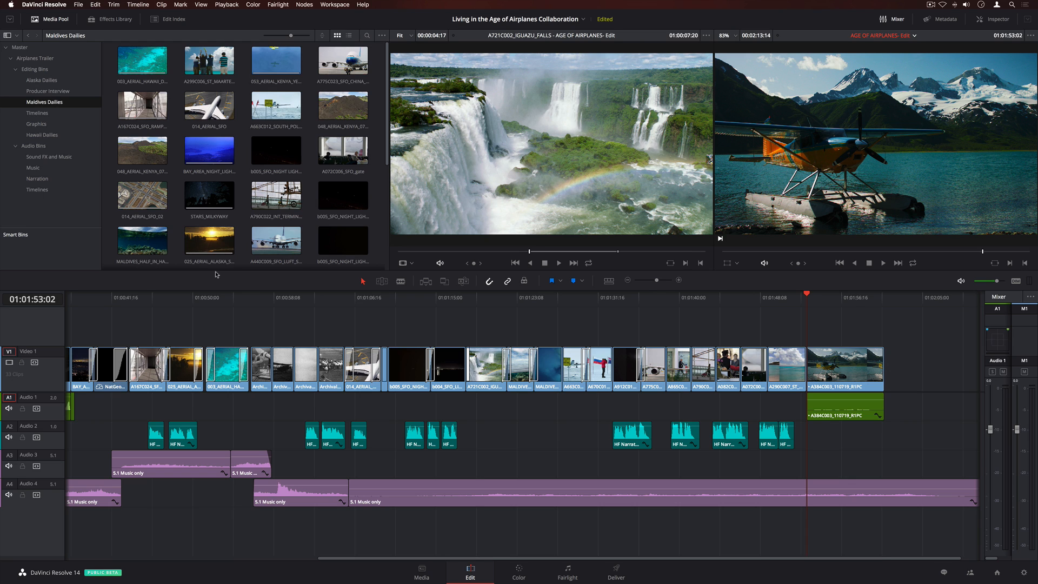
mouse_move(57, 120)
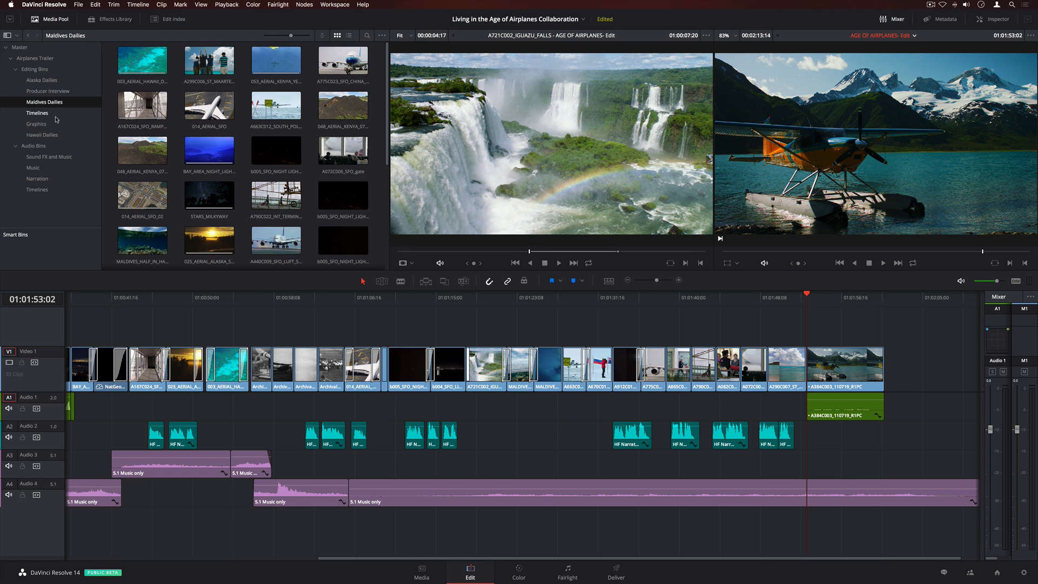
Compare the AGE OF AIRPLANES- PIC CHANGES timeline with the current edit and pick a changed section
click(37, 113)
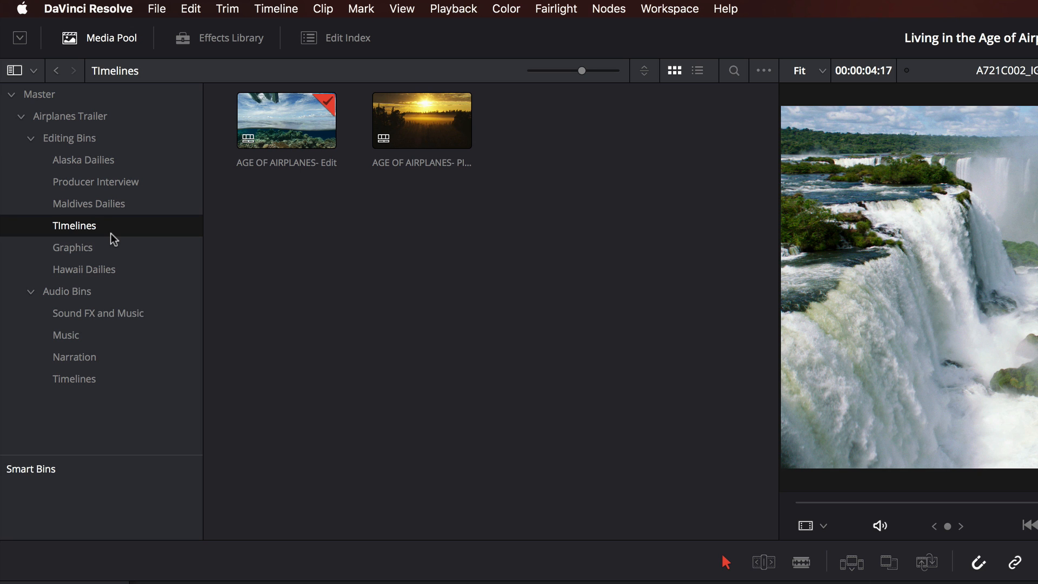
right_click(420, 120)
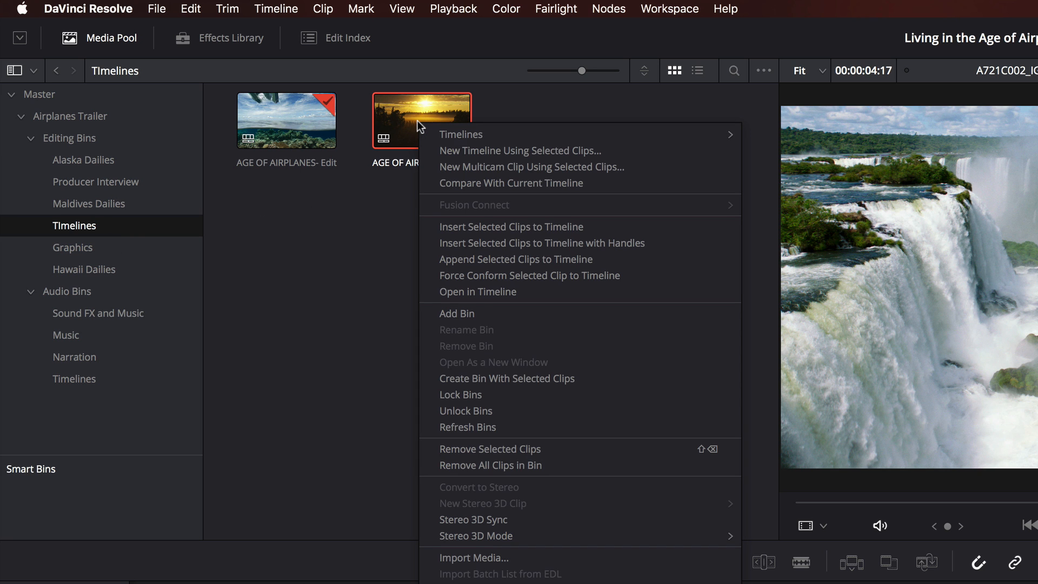
mouse_move(646, 187)
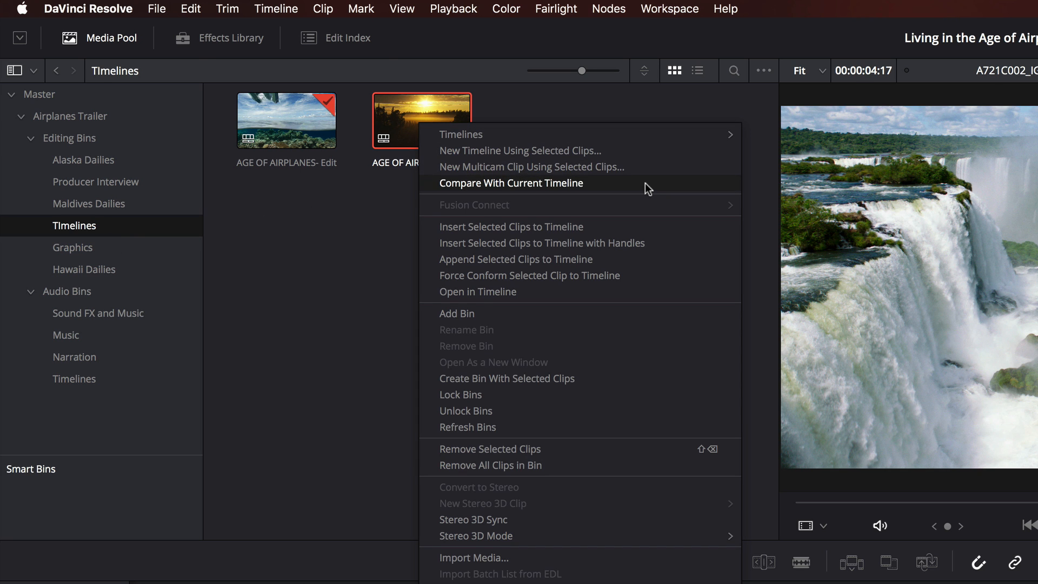
click(511, 183)
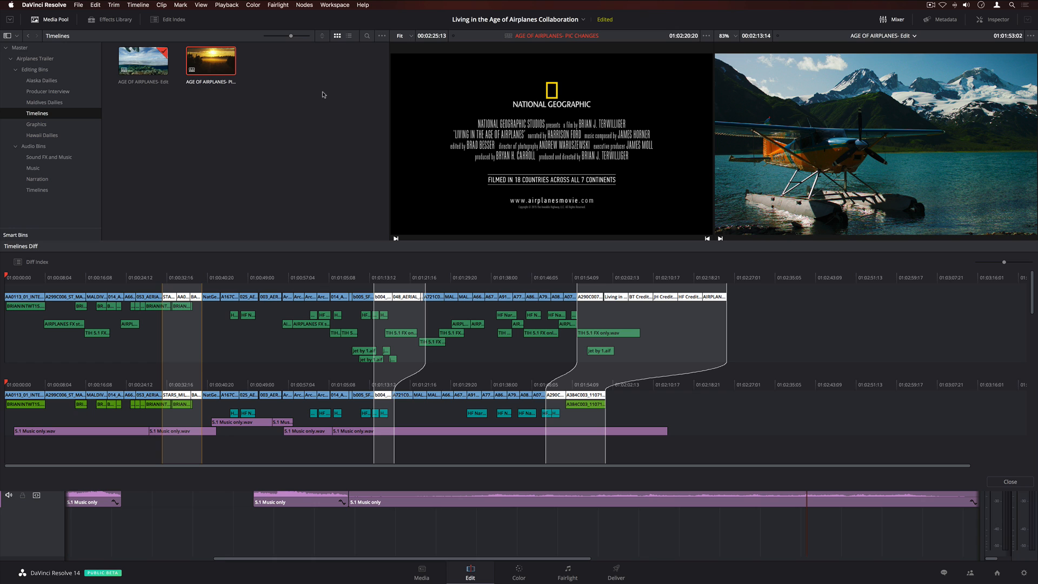
mouse_move(200, 259)
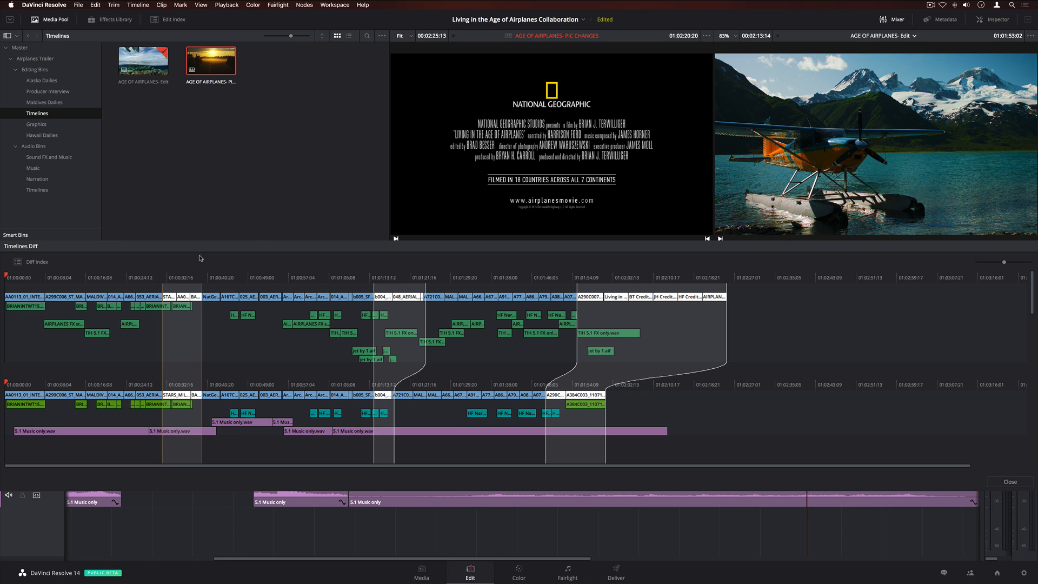
click(615, 272)
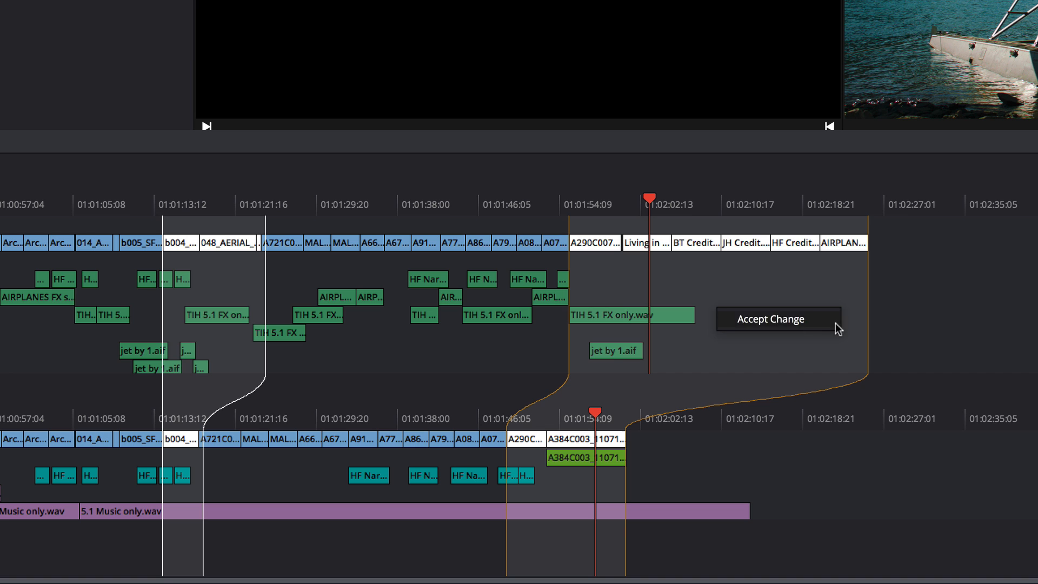
Accept the changed closing section into the current timeline
click(777, 319)
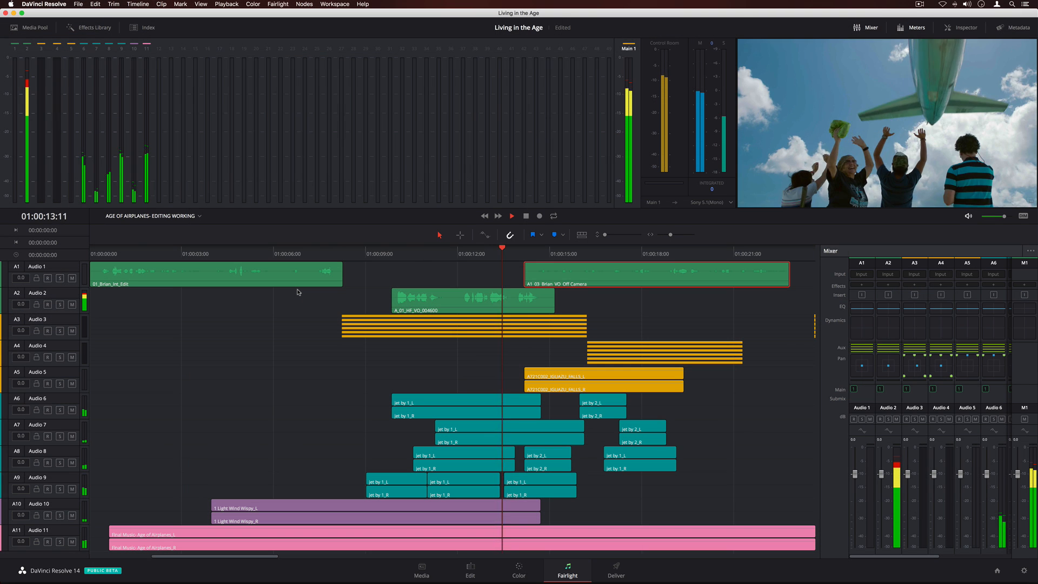
Return to the Color page to check the underwater clip's owner badge
click(511, 216)
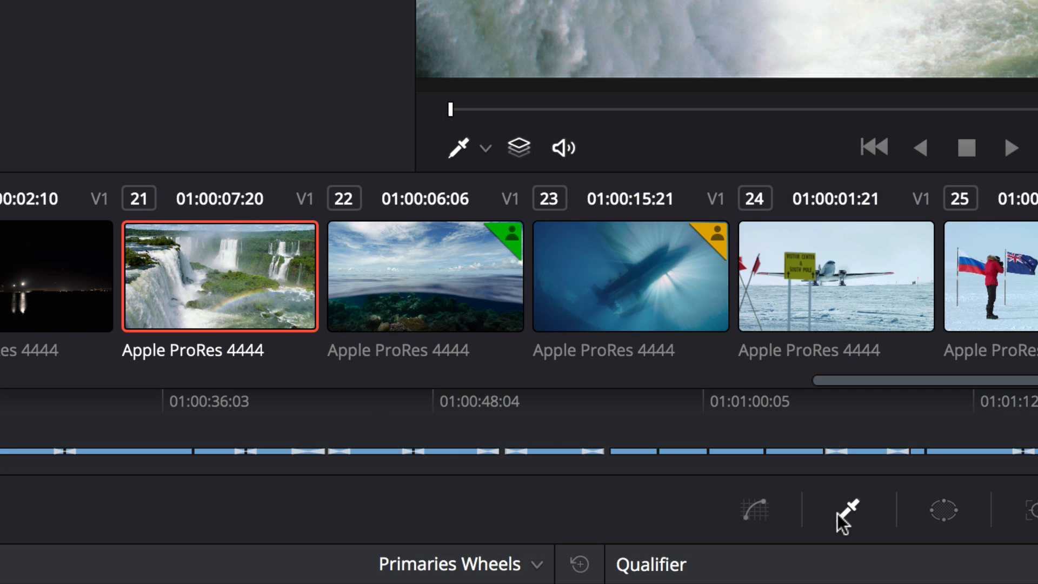
mouse_move(513, 240)
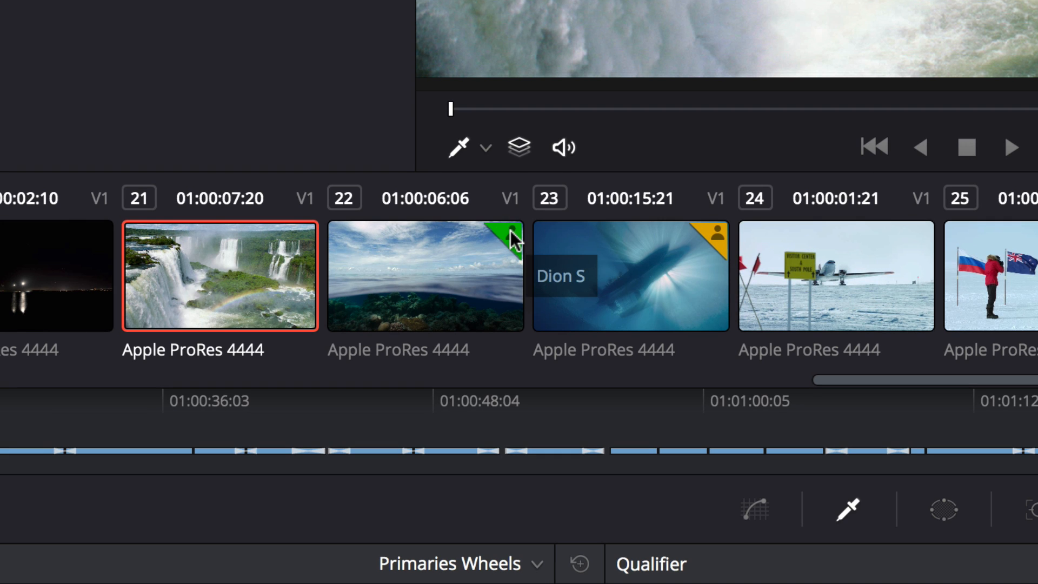